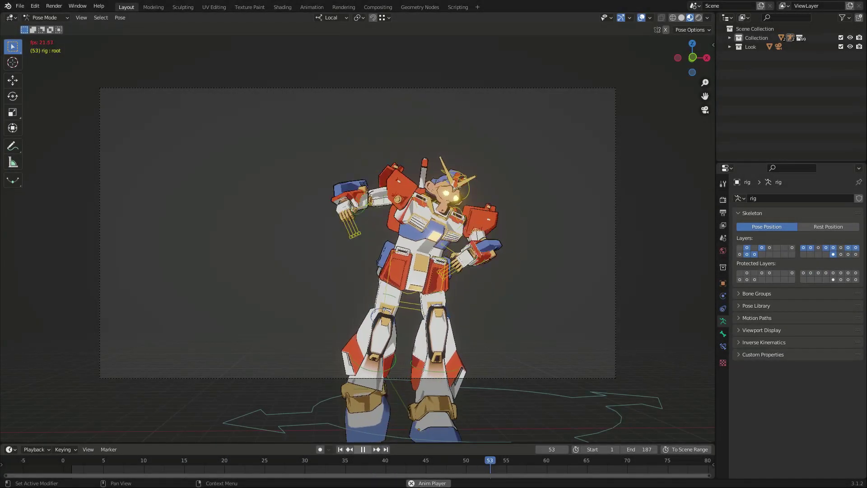
Step: Show the Expy Retargeting panel with the Hips slot assigned to the Hips bone
click(363, 449)
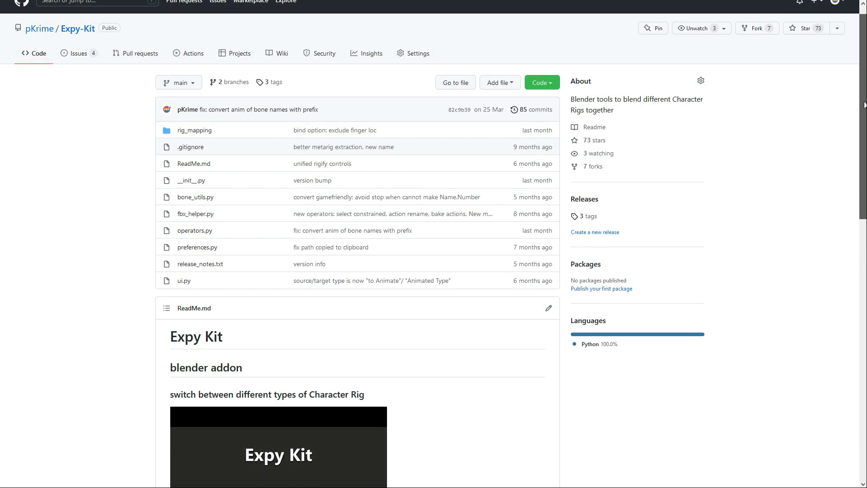
scroll(down, 3)
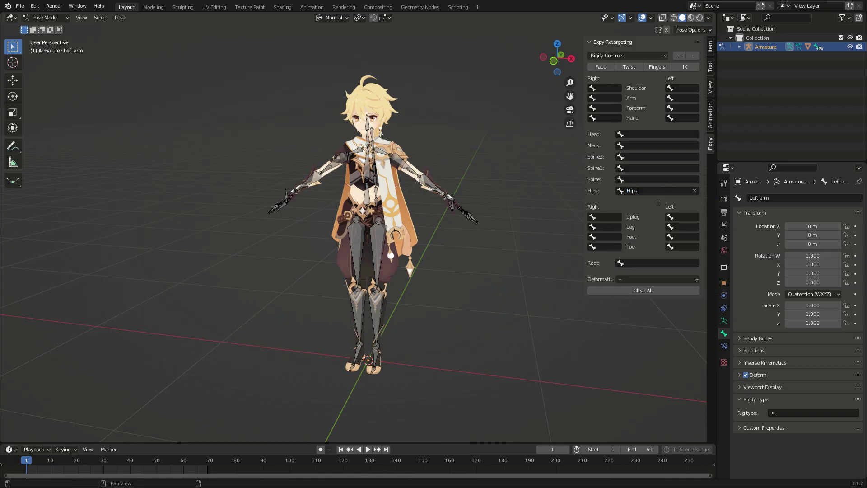
Step: Pick the bone for the neck slot and save the mapping as a new retarget preset
click(657, 145)
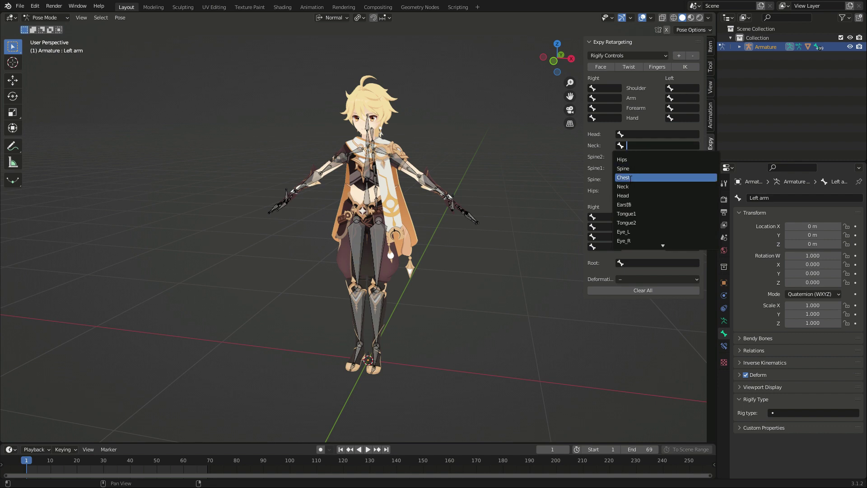
click(685, 55)
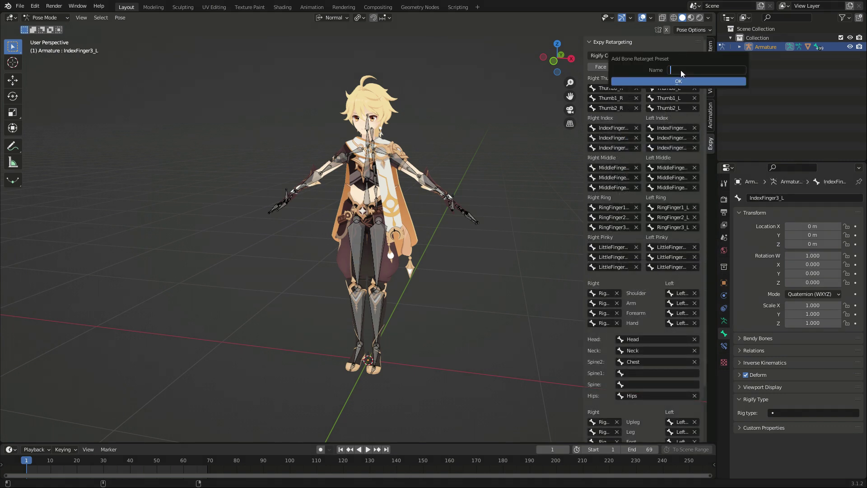
click(678, 81)
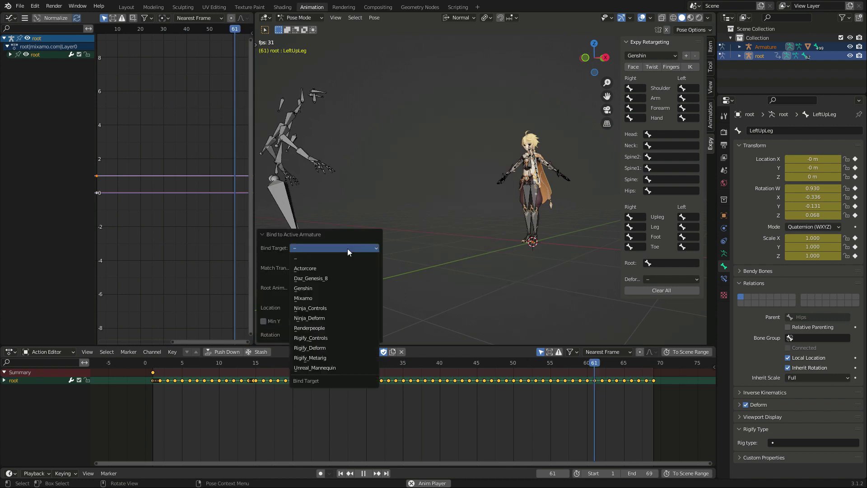
Step: Choose the rig type to bind, then switch to the logo scene's Shading workspace
click(304, 288)
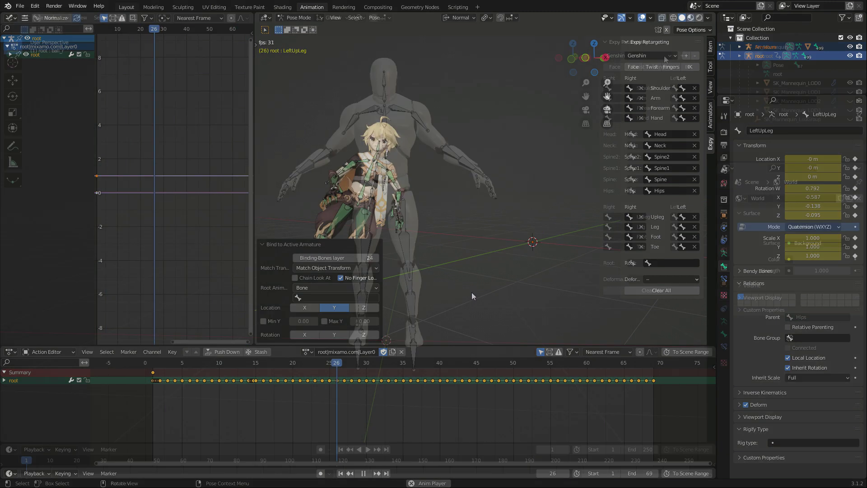
click(125, 7)
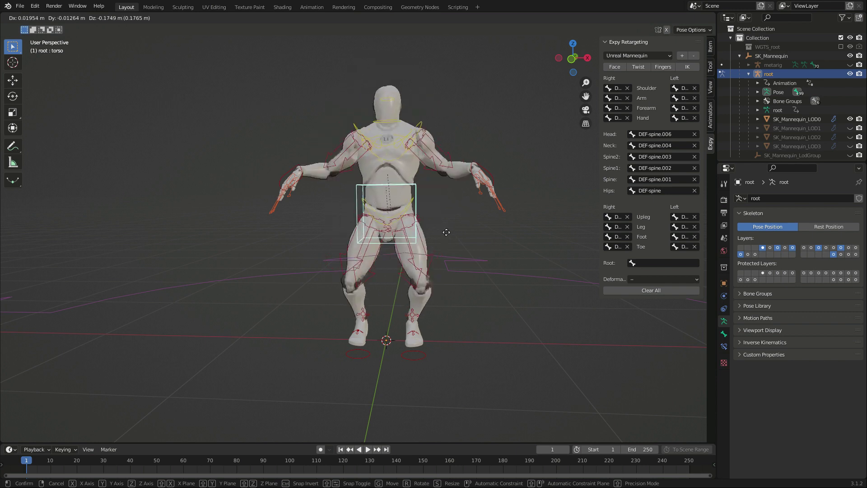
click(281, 7)
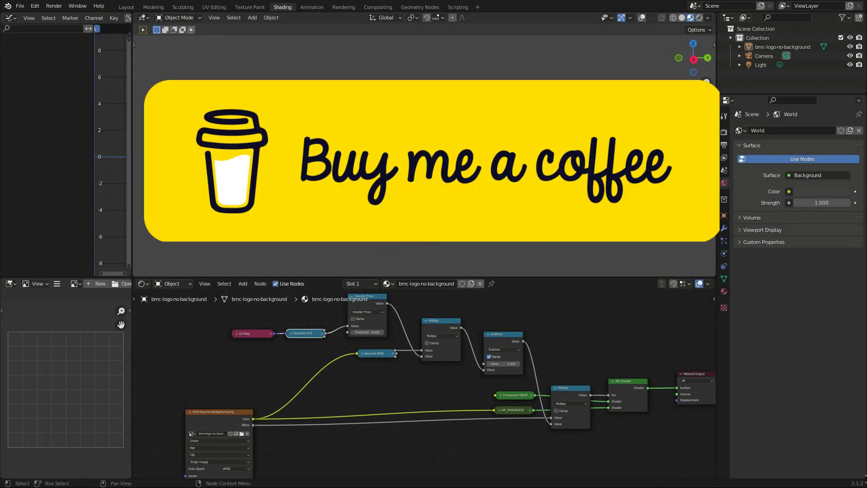
Step: Load the rigged cartoon Ninja character and put its control rig into Pose Mode
click(311, 7)
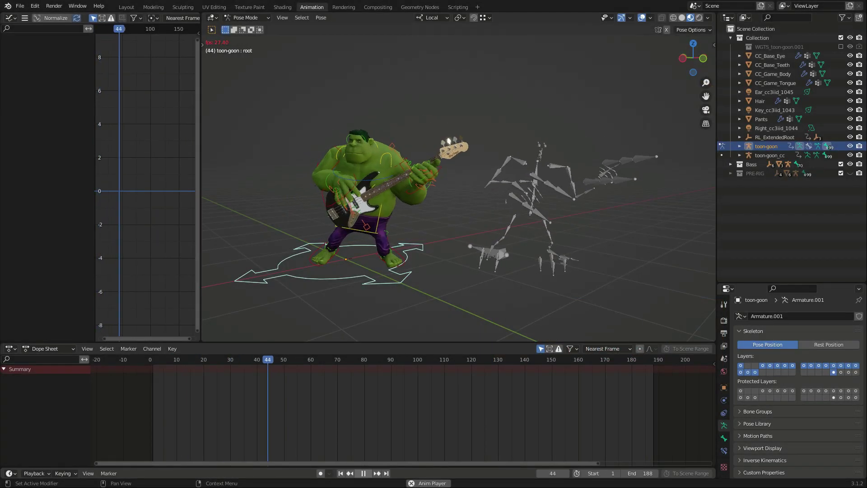
click(412, 359)
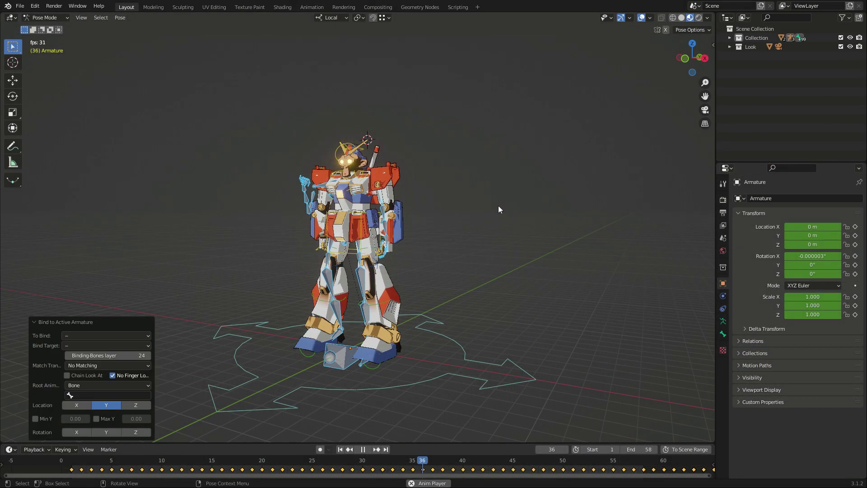
click(105, 335)
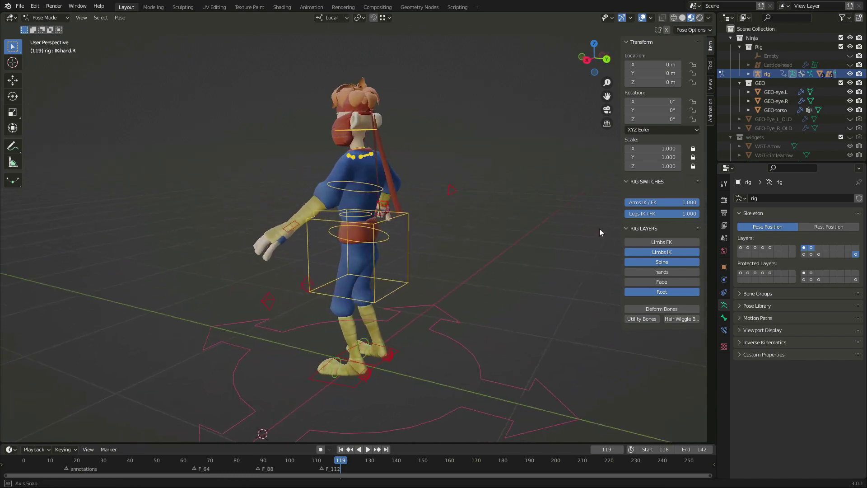
click(367, 449)
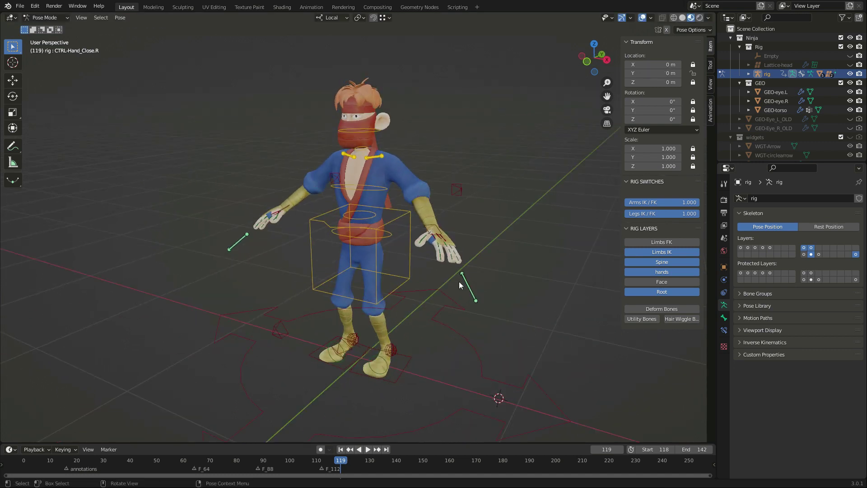
Step: Enable the Rigging: Expy Kit add-on in Preferences, then close the window
click(35, 6)
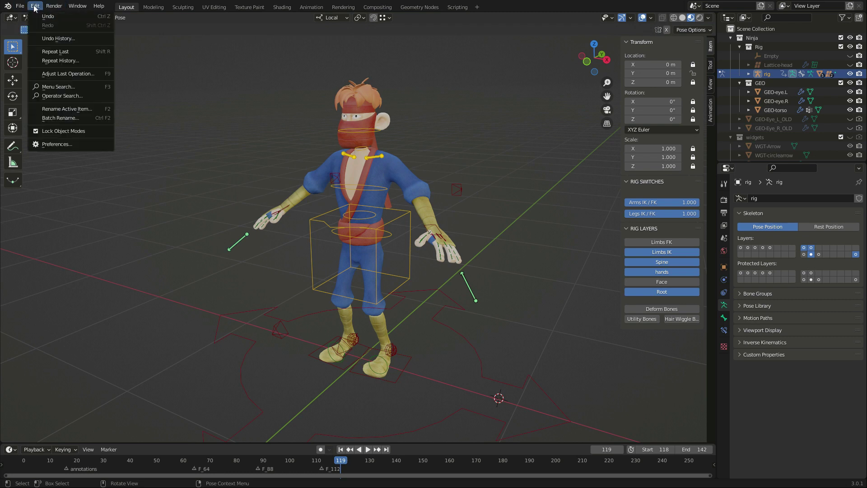
click(57, 143)
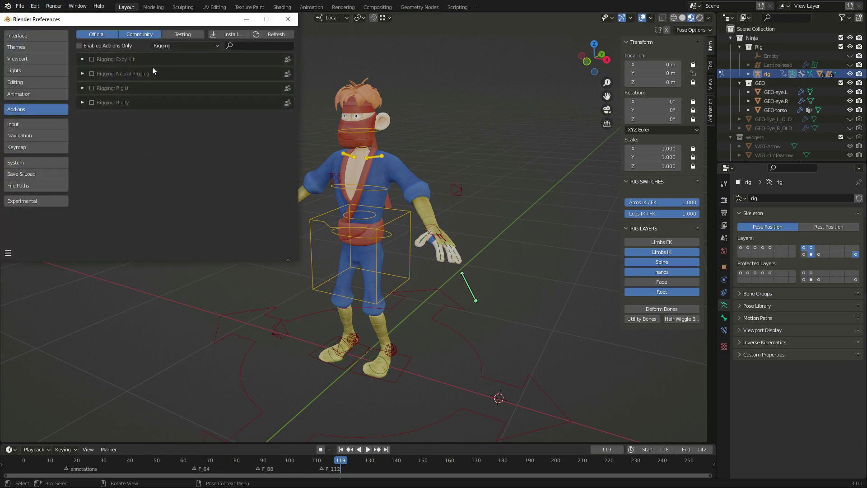
click(82, 59)
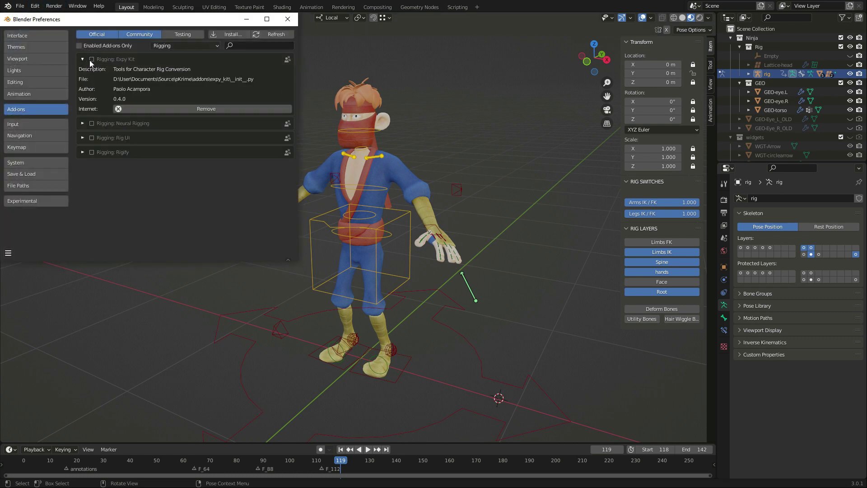
click(92, 59)
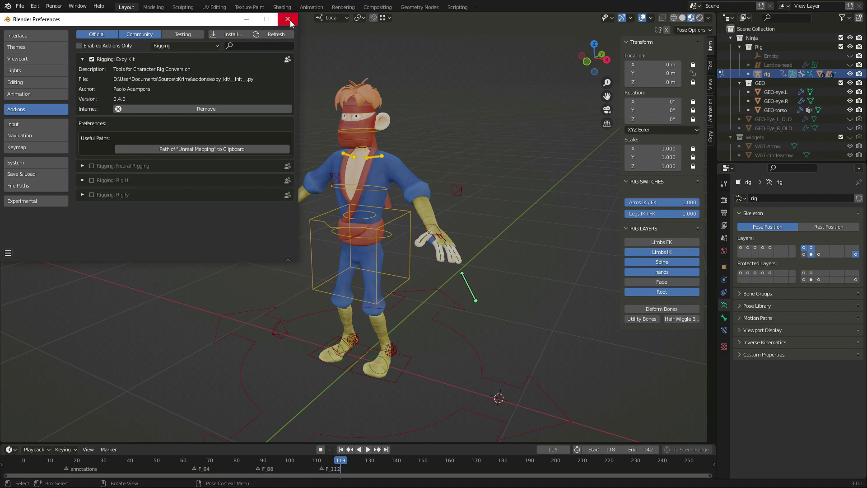
click(287, 19)
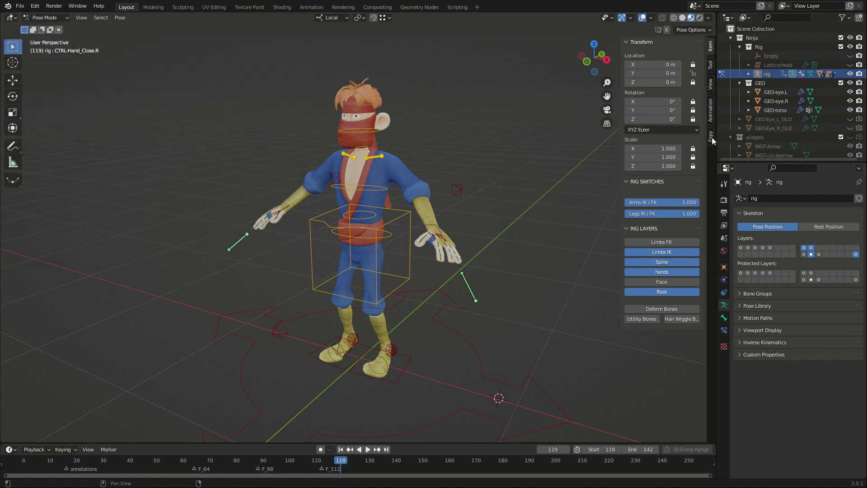
Step: Show the Expy Retargeting panel and browse its list of retarget presets
click(710, 133)
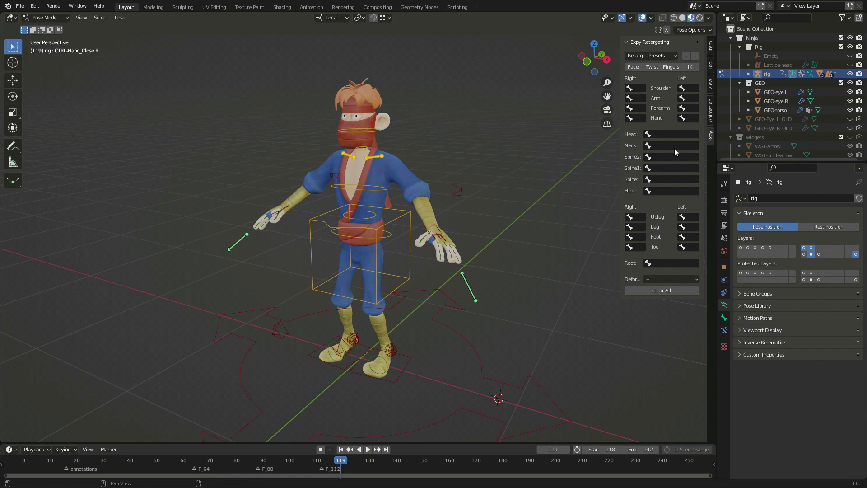
mouse_move(619, 154)
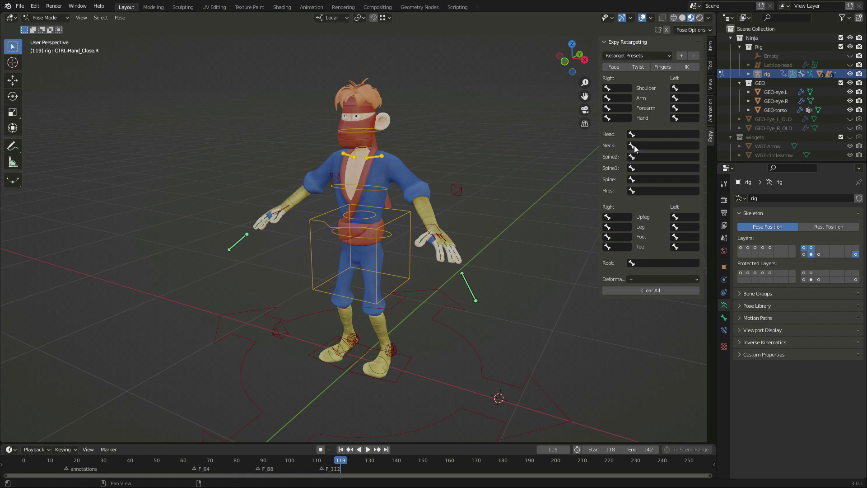
mouse_move(670, 225)
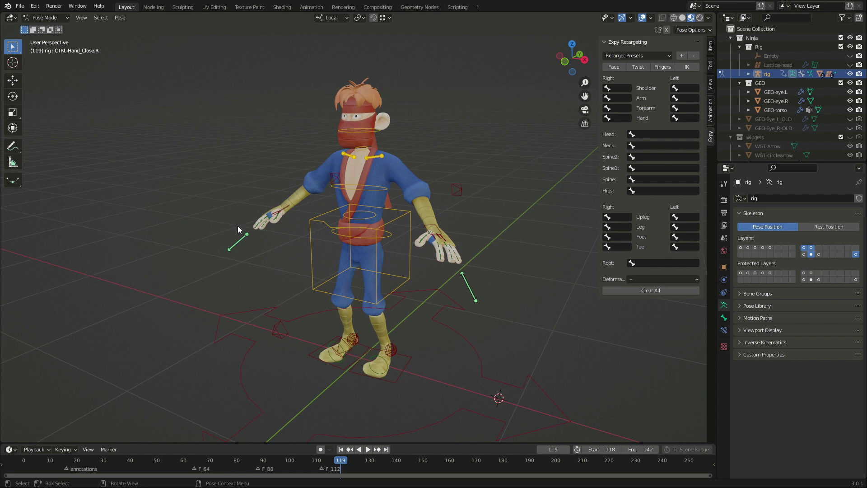
mouse_move(608, 103)
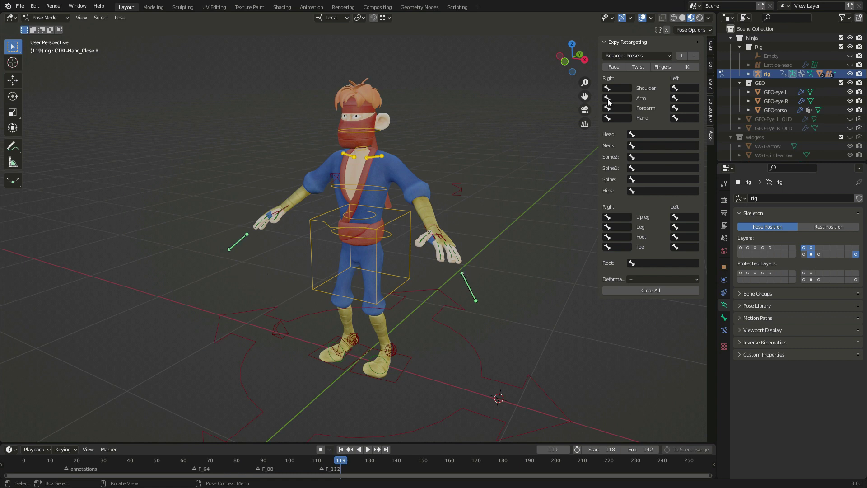
click(636, 55)
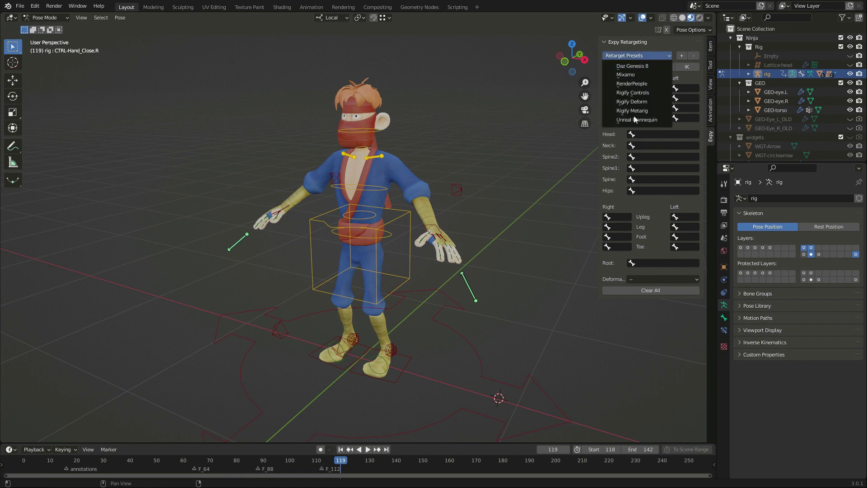
mouse_move(633, 66)
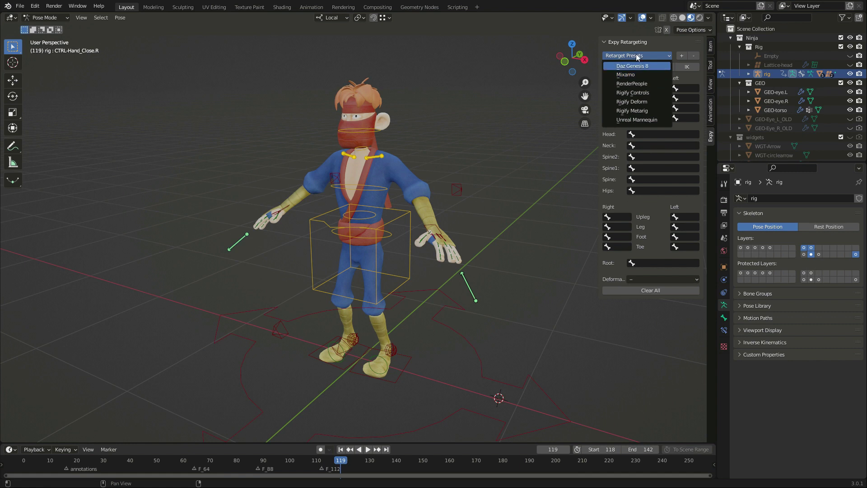
click(636, 55)
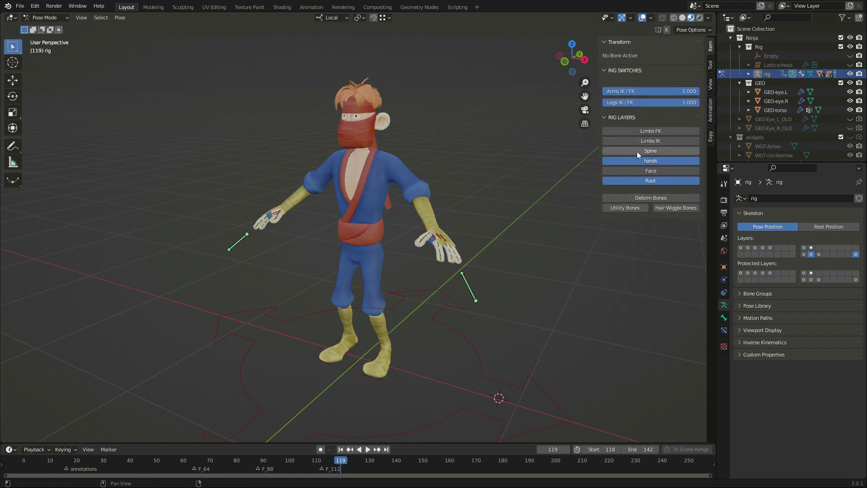
Step: Show the ninja's deform bones, play the dance in Shading, then return to Layout
click(650, 198)
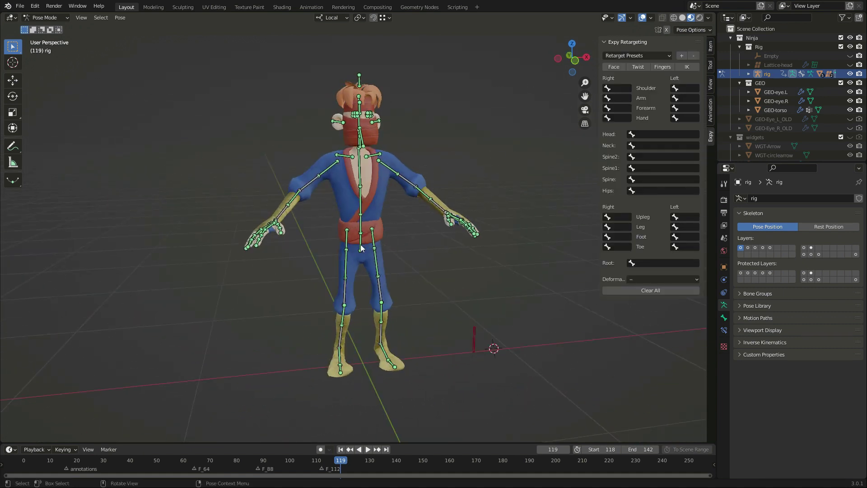
click(282, 7)
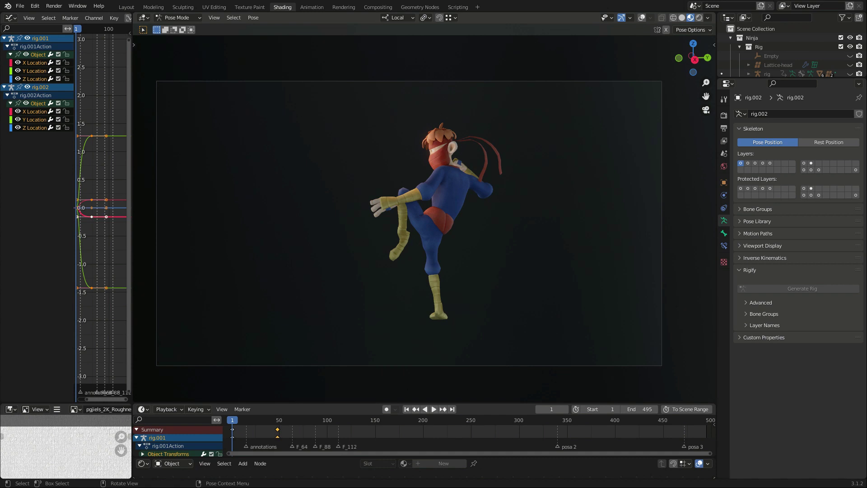
click(434, 410)
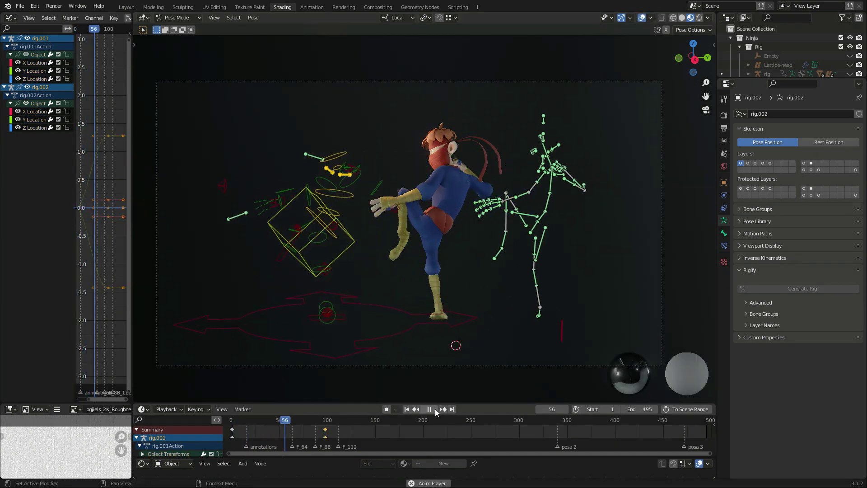
click(125, 7)
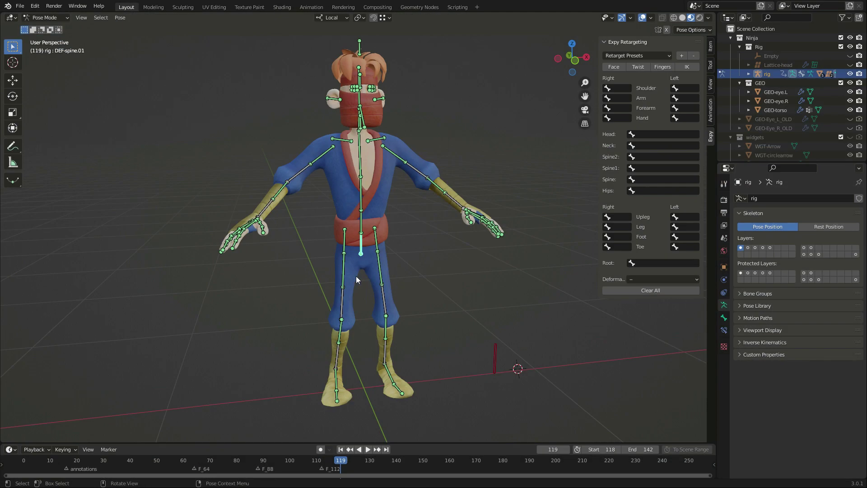
Step: Map Hips, Spine, Spine1 to DEF-spine.01–.03, Neck to DEF-spine.06, Head to DEF-head
click(662, 190)
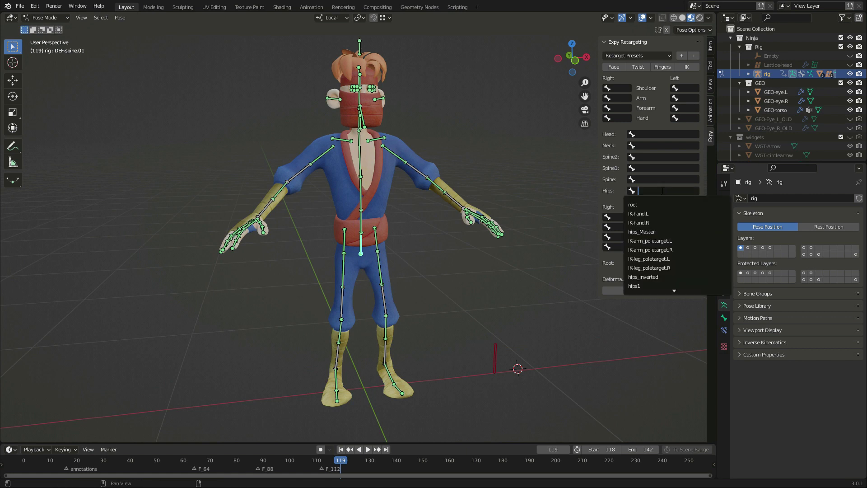
text(spine)
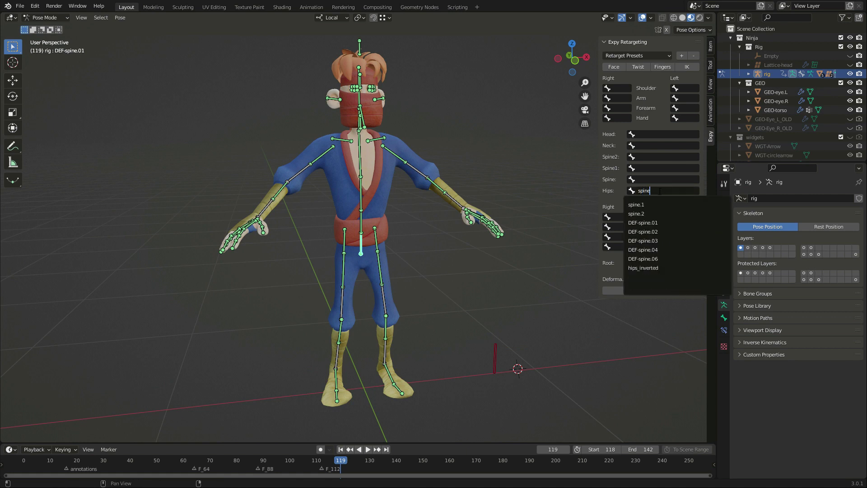
mouse_move(643, 222)
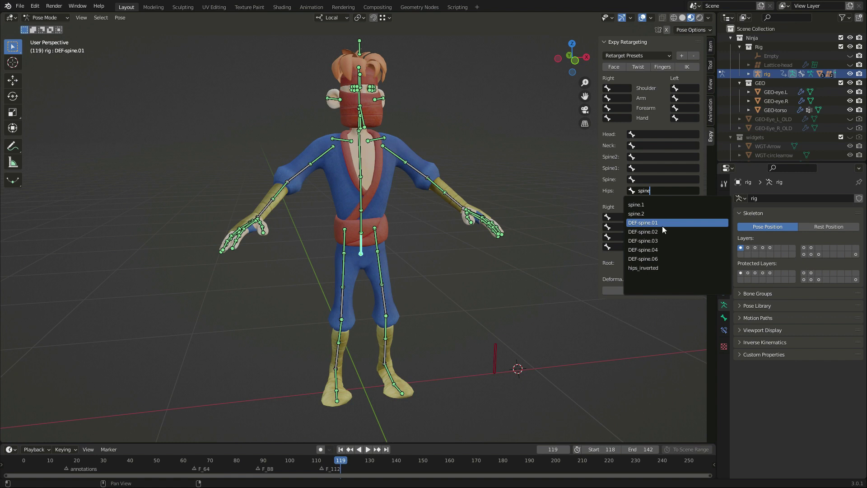
click(643, 223)
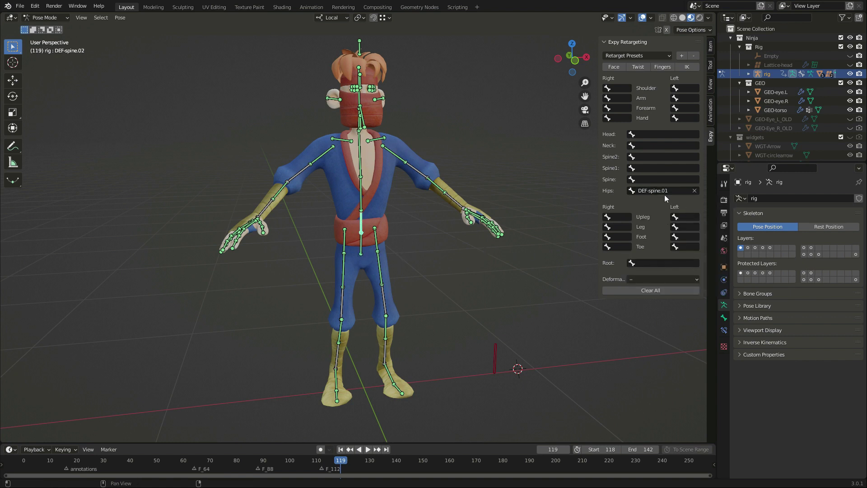
click(662, 179)
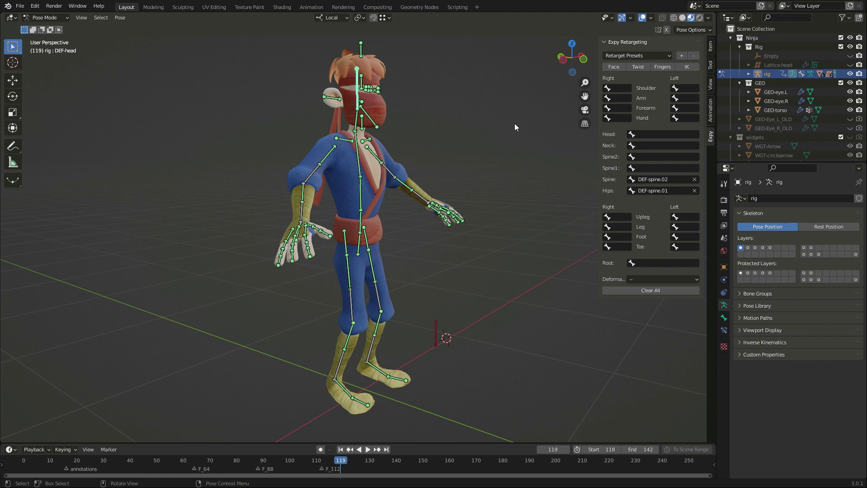
click(662, 134)
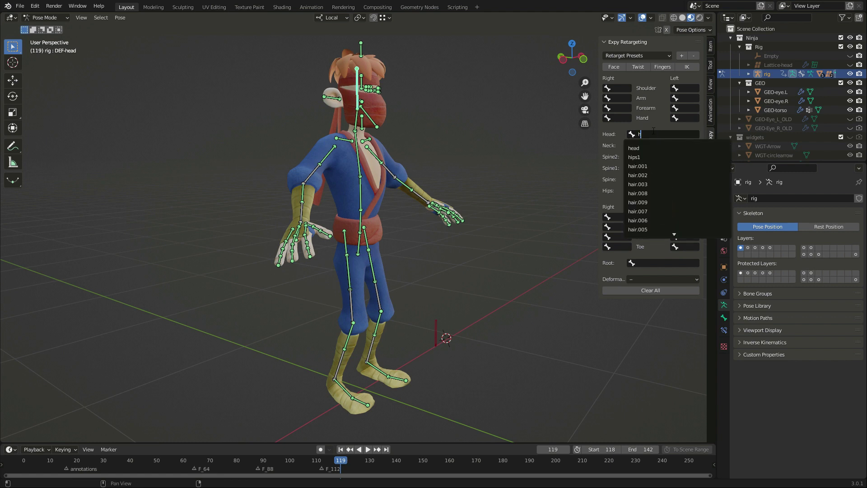
click(634, 148)
text(spine)
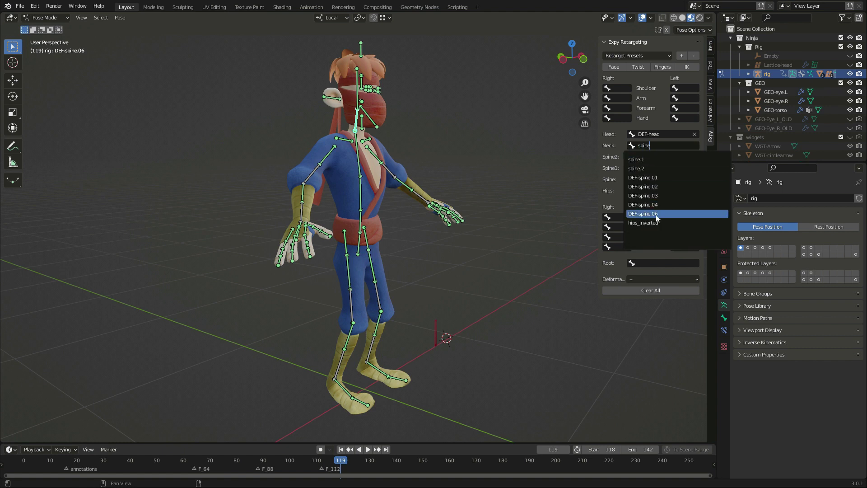
click(644, 213)
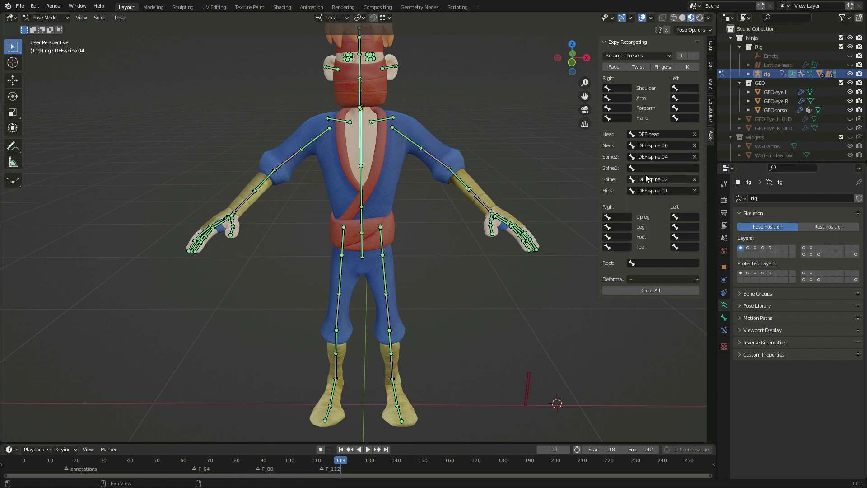
click(661, 167)
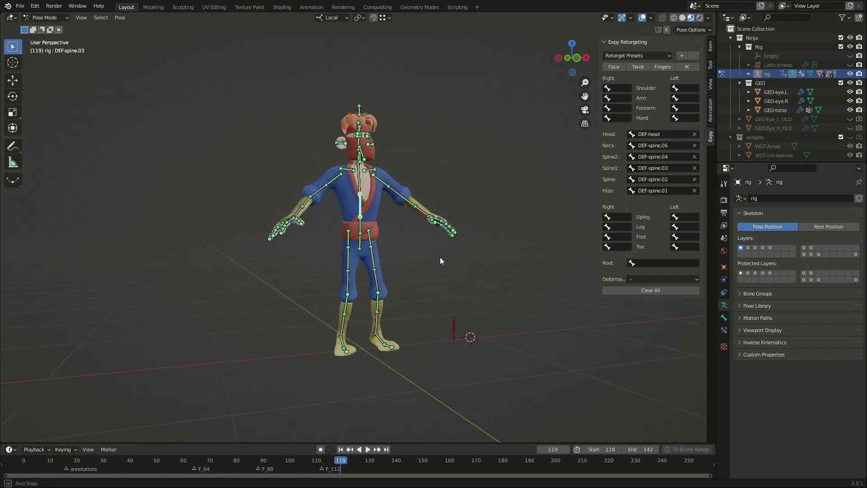
Step: Fill both legs' Upleg, Leg, Foot and Toe slots with the DEF leg bones
click(675, 217)
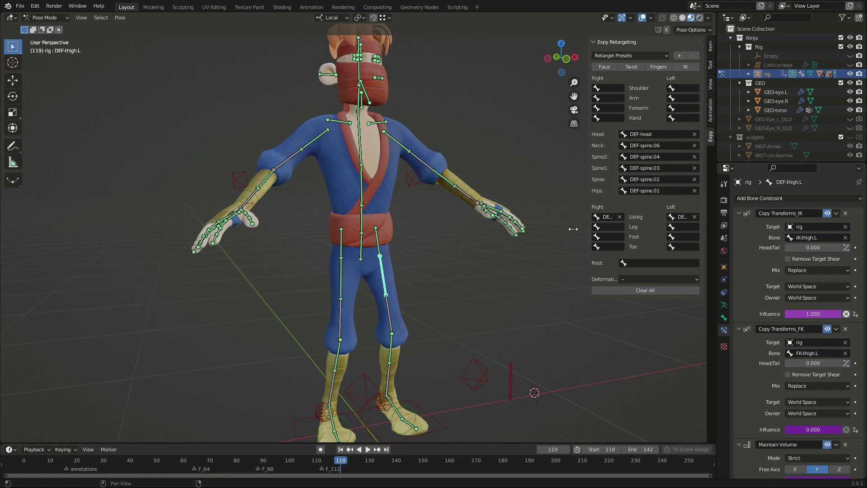
click(631, 67)
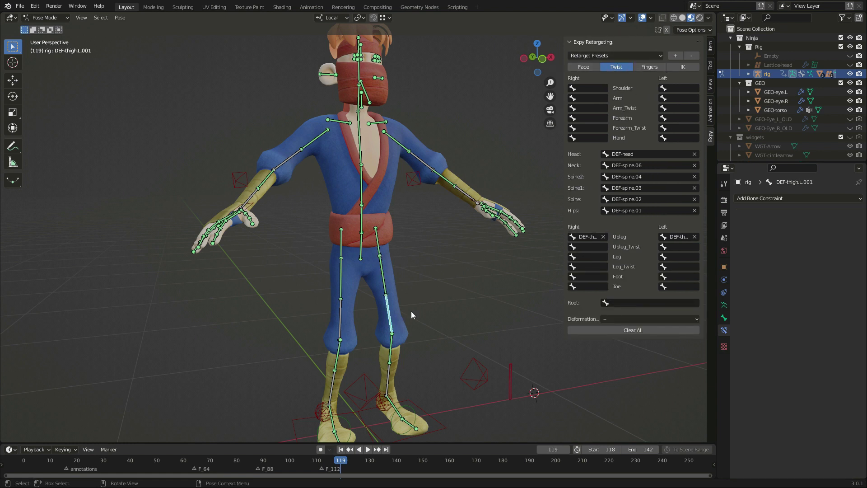
click(678, 246)
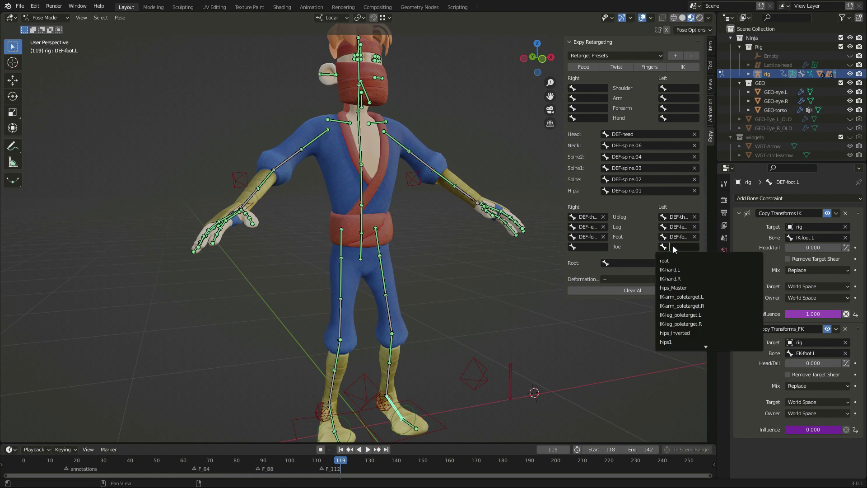
click(678, 246)
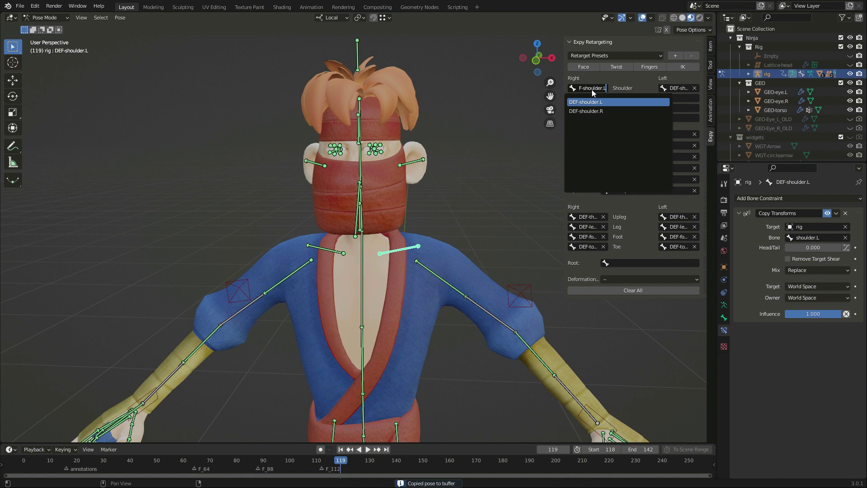
Step: Map shoulder, arm, hand and finger slots to DEF bones, and left Eye to DEF-eye_rotation.L
click(616, 66)
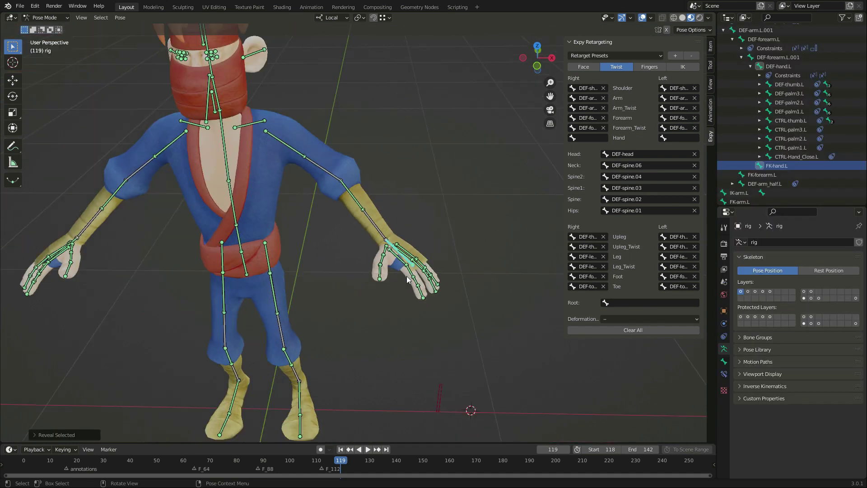
click(678, 137)
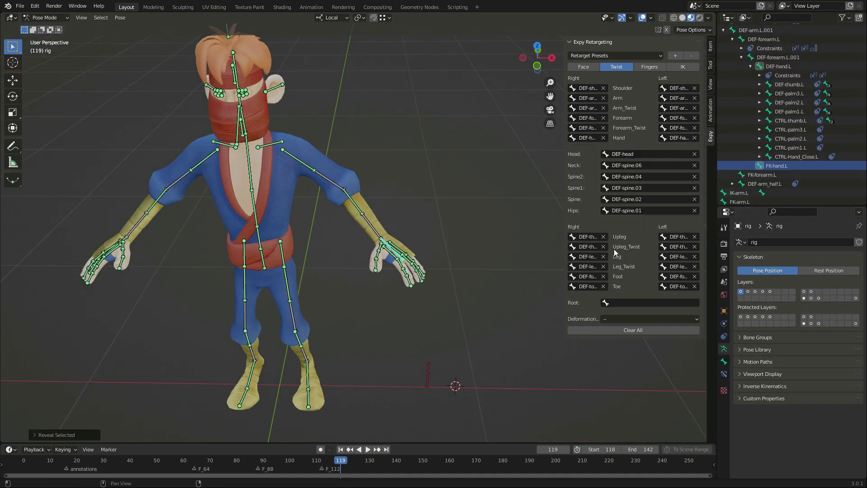
click(650, 67)
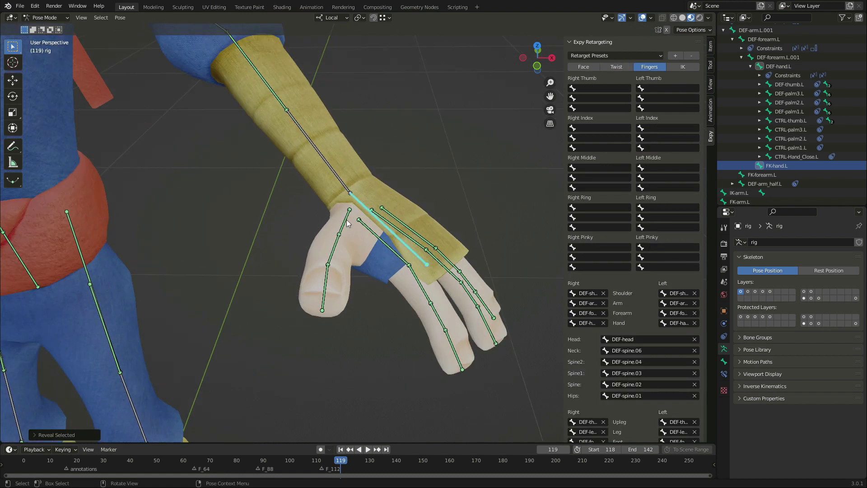
click(599, 87)
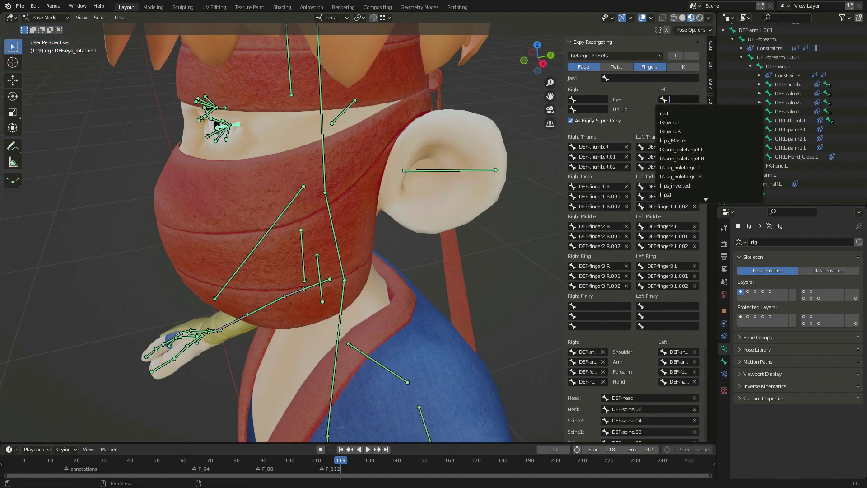
text(eye)
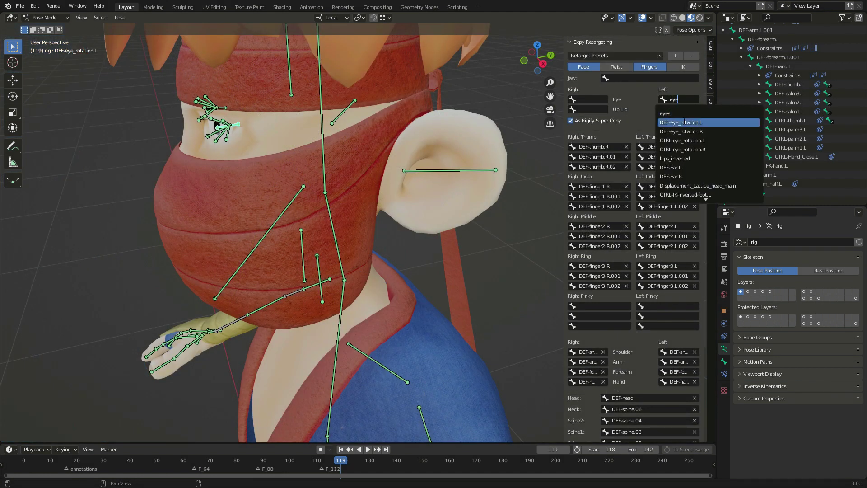
click(681, 122)
text(jaw)
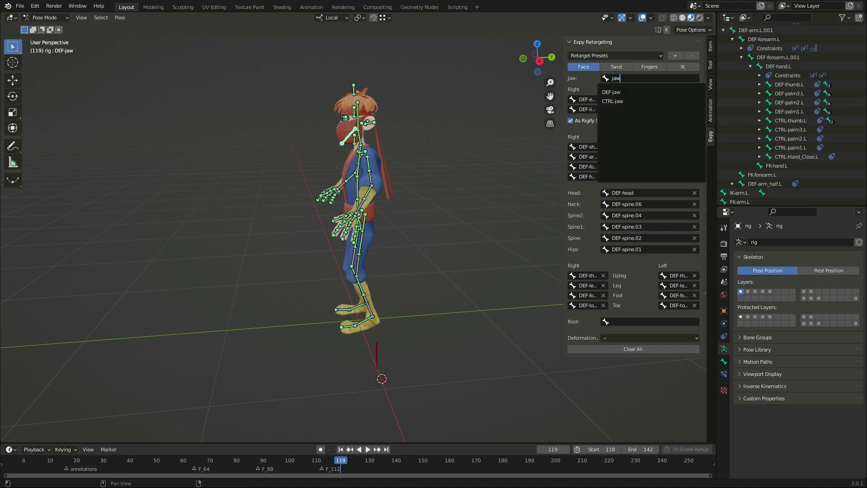
Step: Assign DEF-jaw to the Jaw slot and save a 'Ninja Deform' retarget preset
click(610, 92)
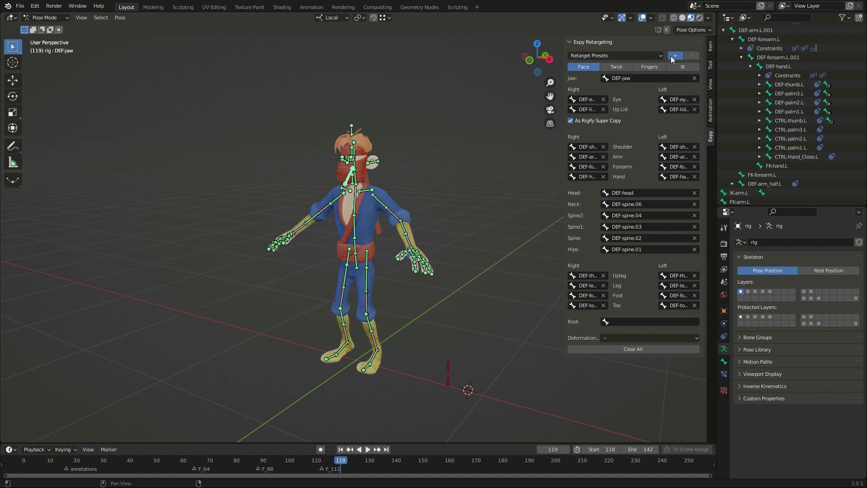
click(675, 55)
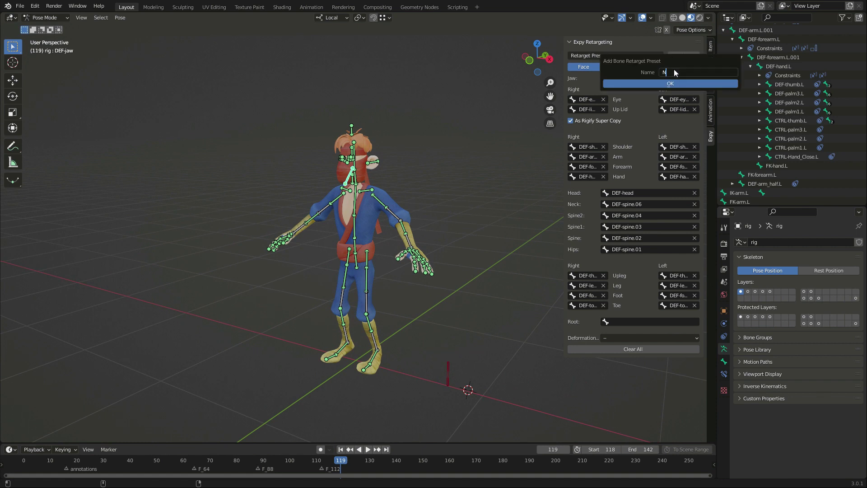
text(injaDefo)
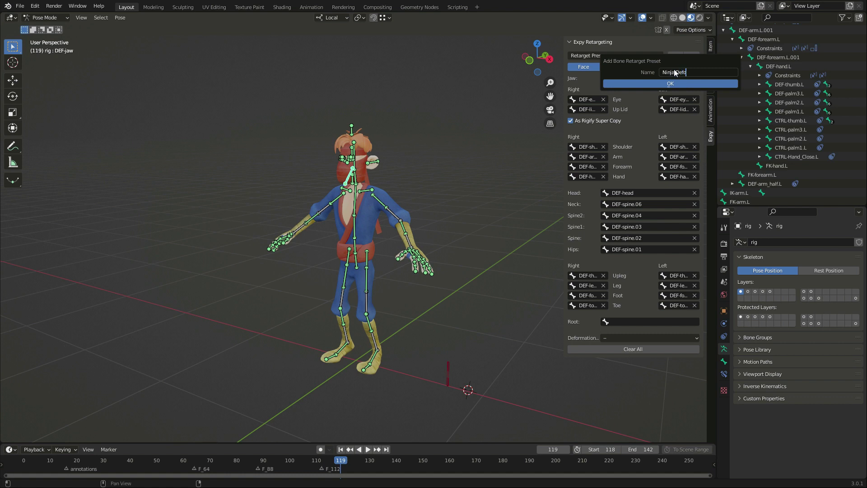
click(670, 83)
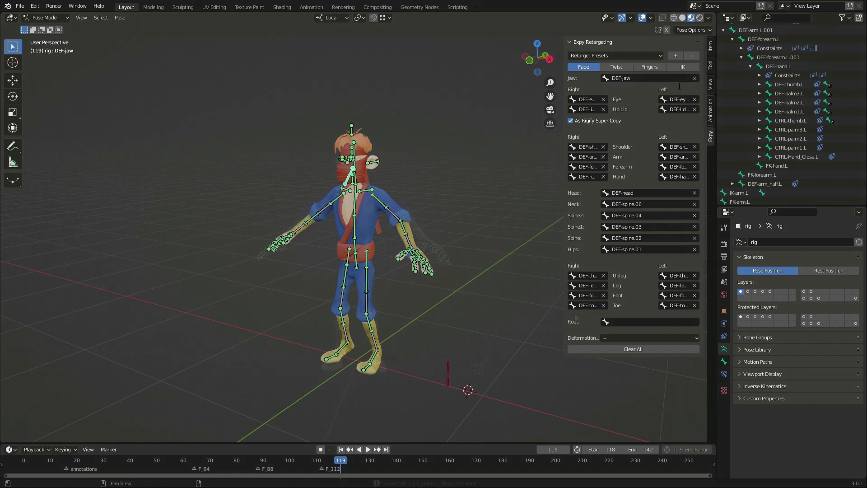
click(614, 55)
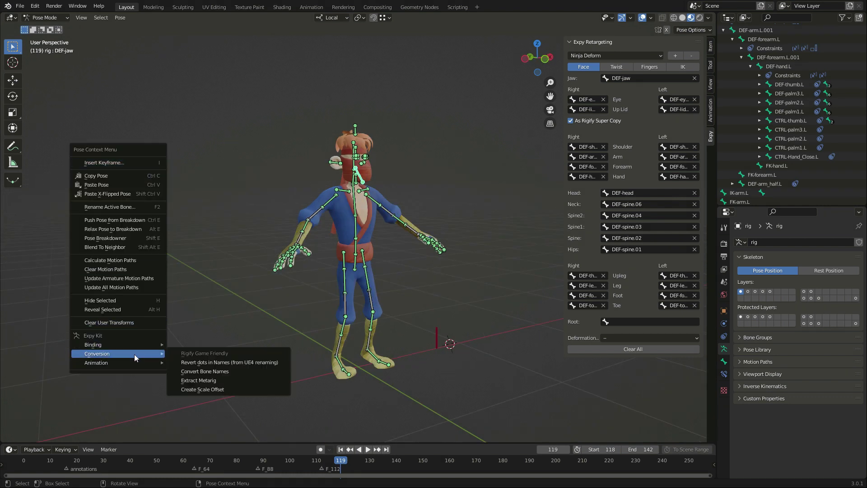
Step: Convert the rig's bone names from Current Settings to the Mixamo naming preset
click(205, 370)
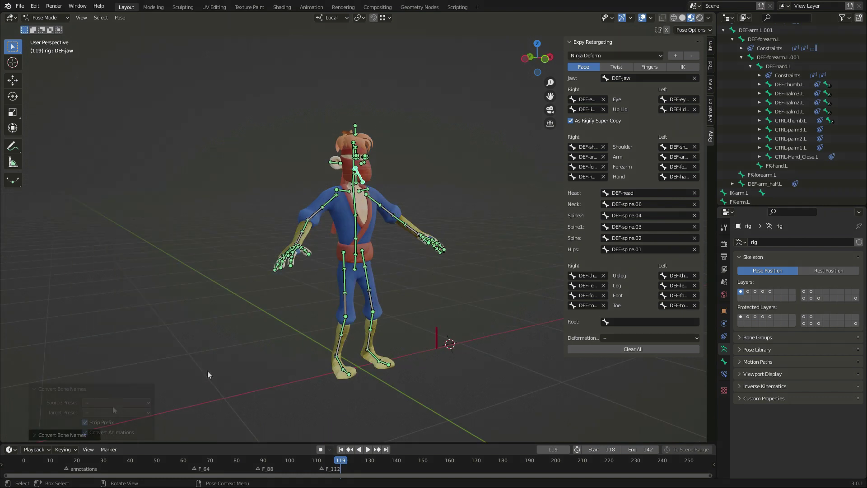
click(116, 402)
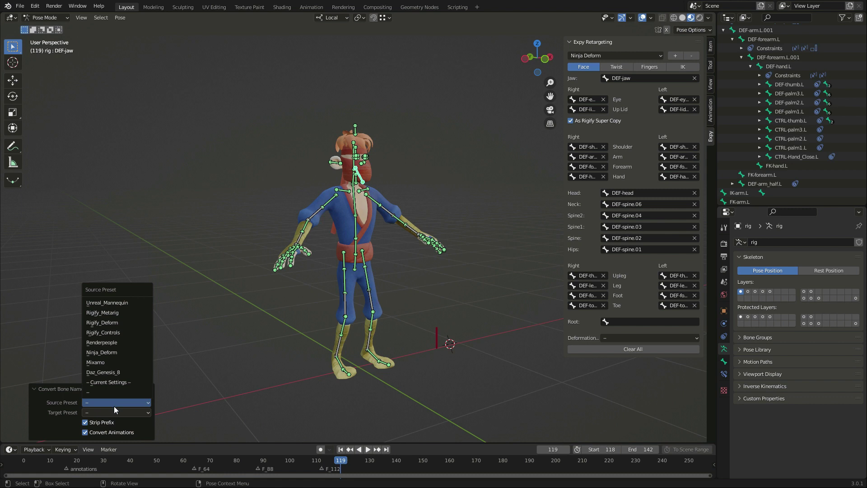
mouse_move(116, 352)
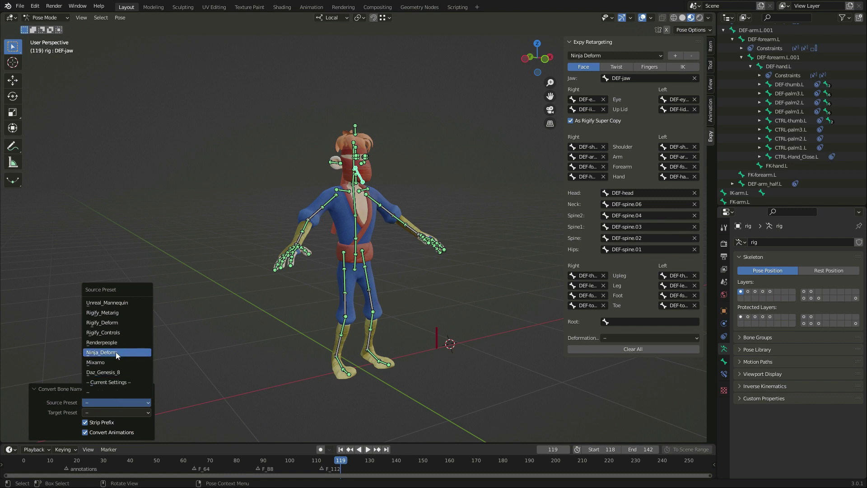
mouse_move(116, 381)
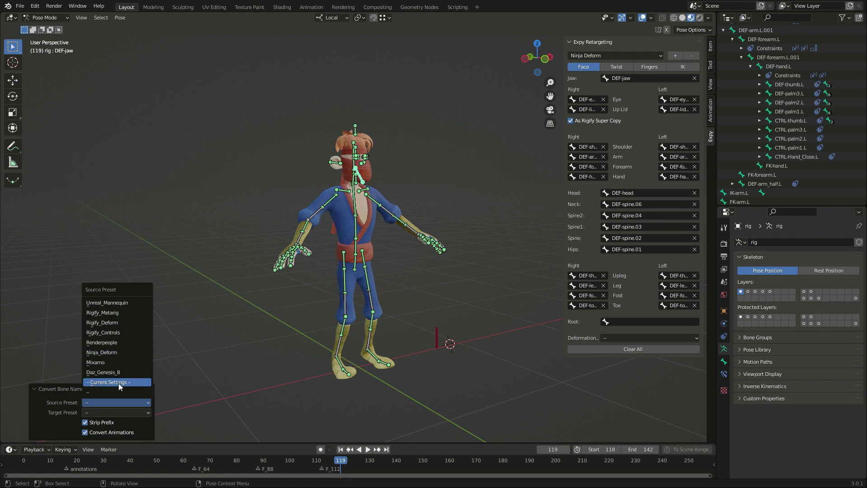
click(116, 412)
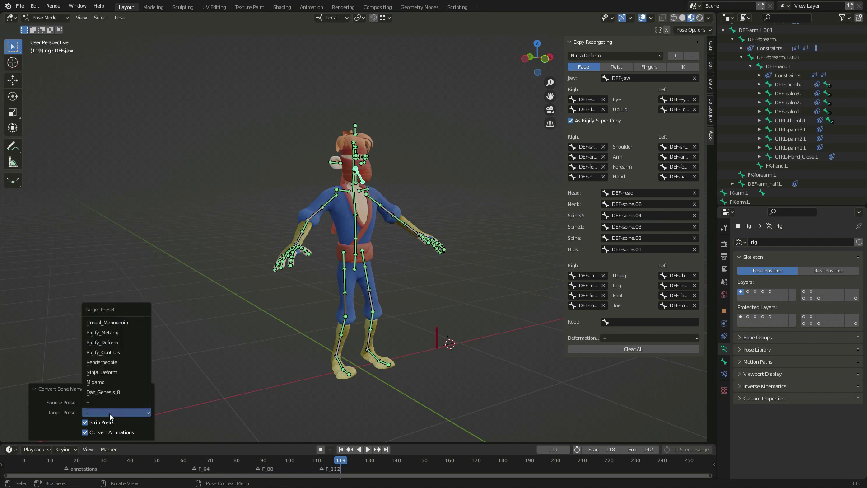
mouse_move(107, 382)
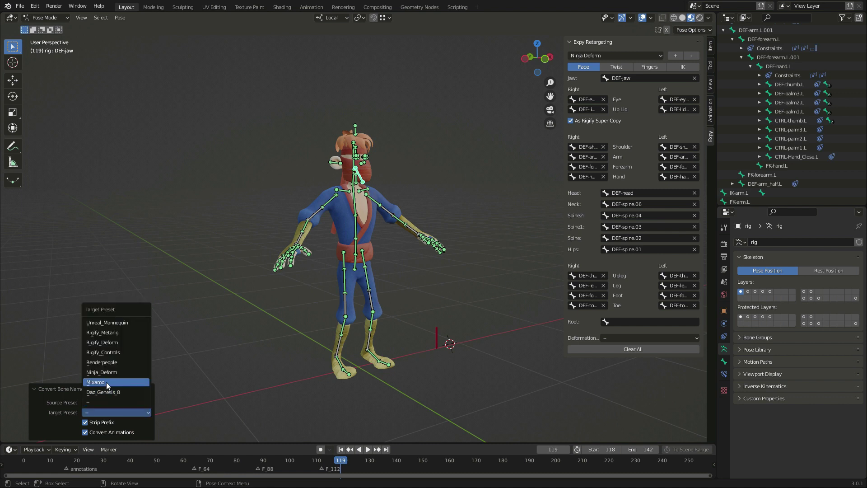
click(96, 382)
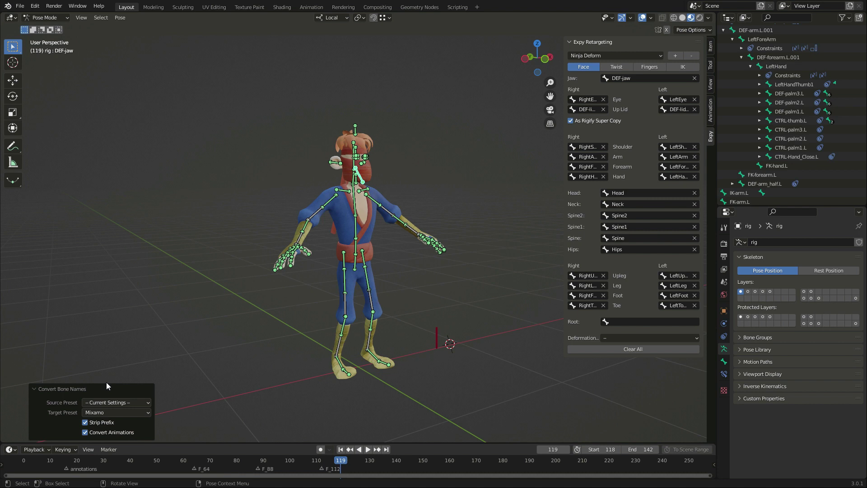
mouse_move(607, 136)
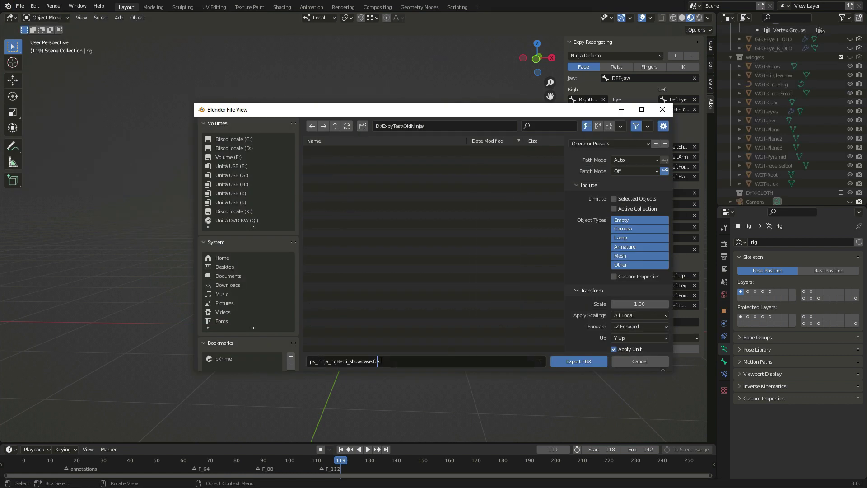
Step: Export pk_ninja_mixamo.fbx with the 'to mixamo' preset and only deform bones
text(pk_ninja_mixamo.fbx)
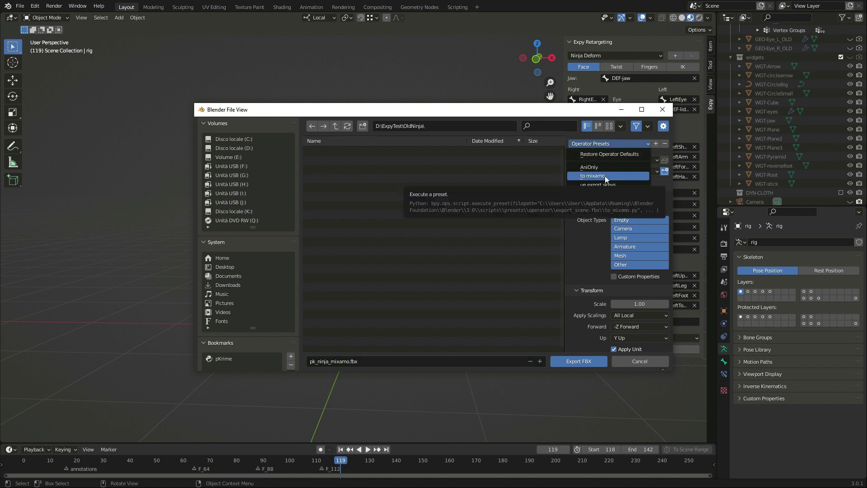
click(591, 175)
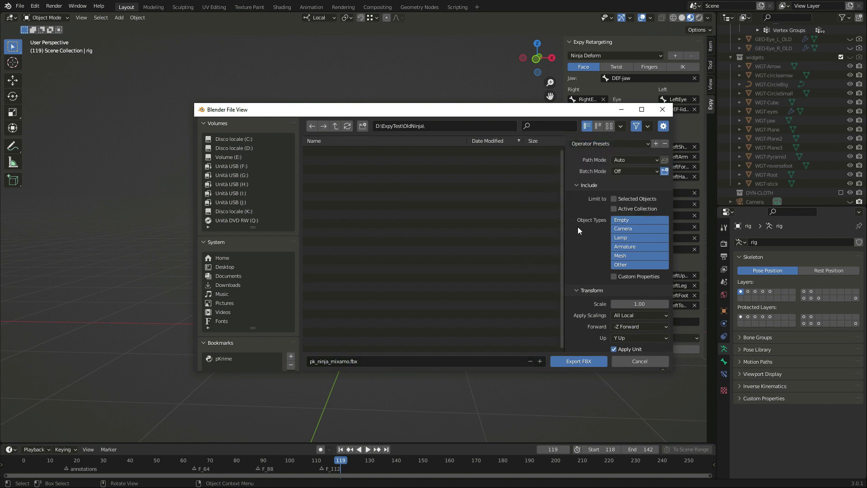
scroll(down, 3)
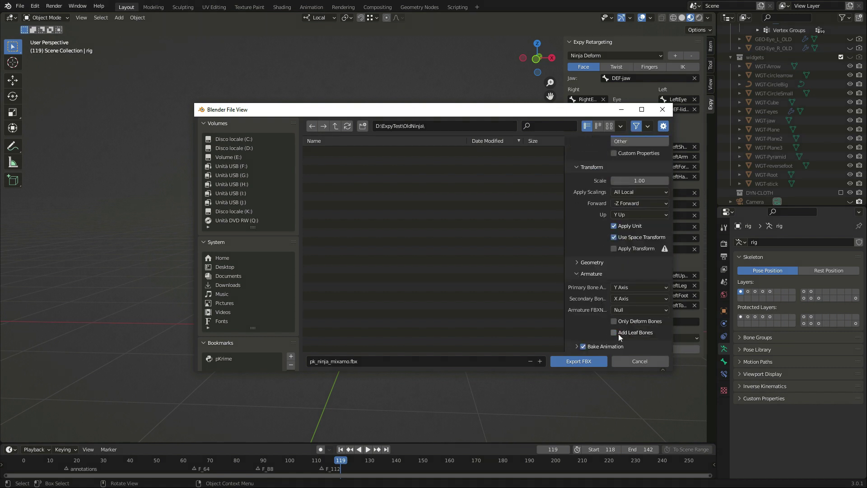
click(614, 320)
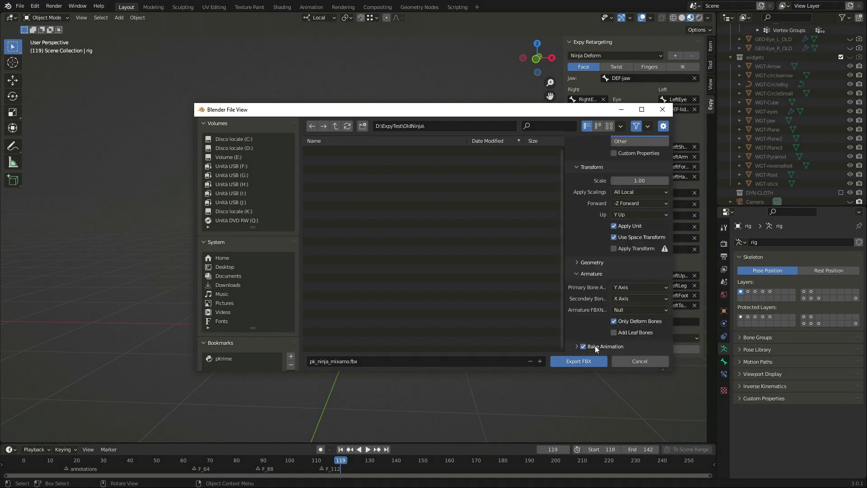
click(583, 347)
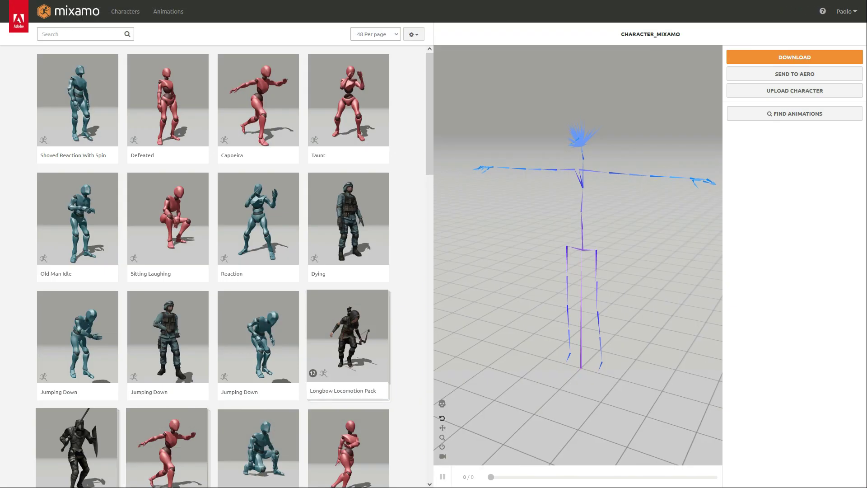
Step: Upload the exported character to Mixamo
click(794, 91)
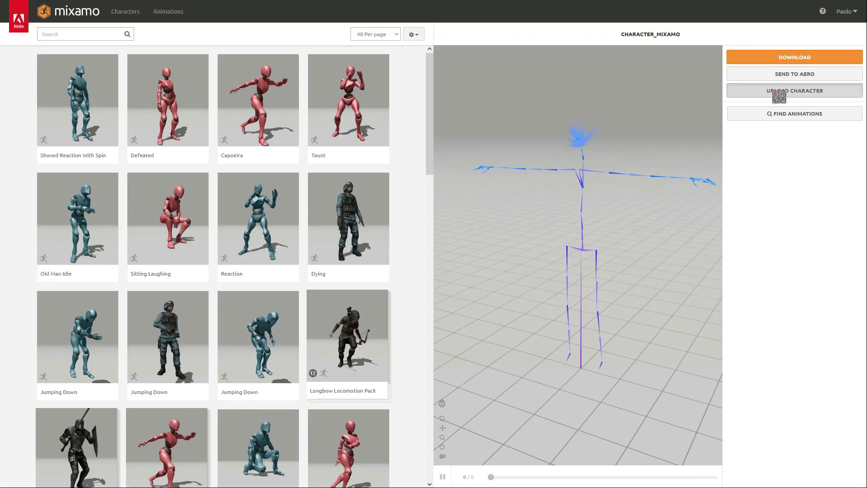
click(793, 91)
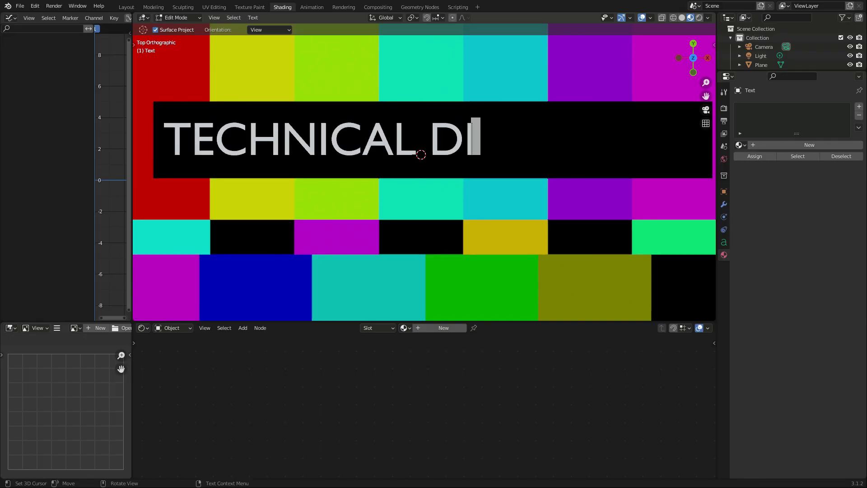
text(FFICULTIES)
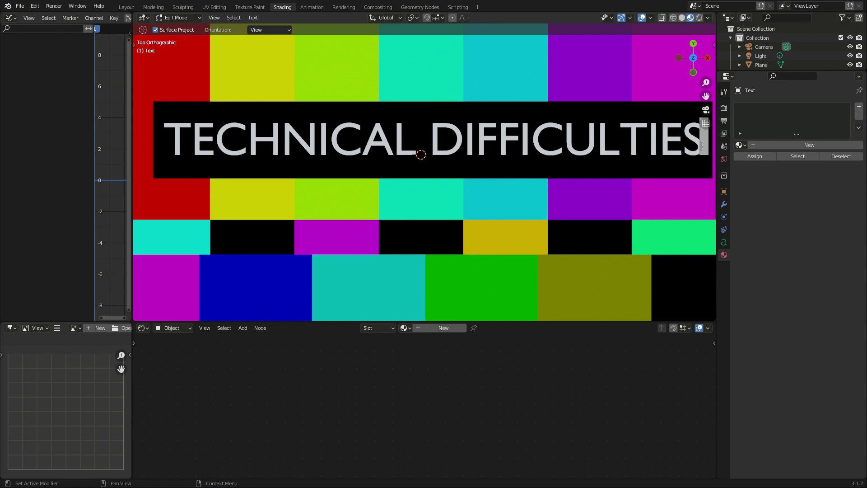
Step: Start a fresh general scene and bring up the File menu's import formats
click(126, 7)
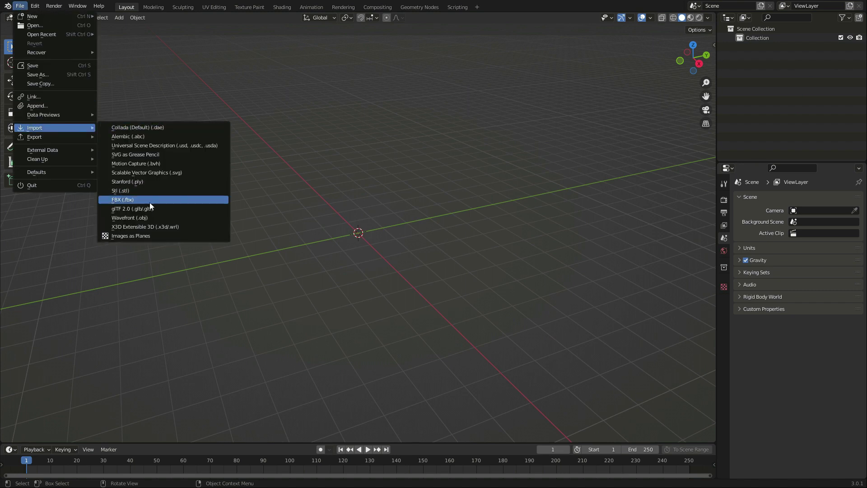
Step: Import the FBX ninja, expand its rig in the Outliner, and remove the hair material
click(123, 200)
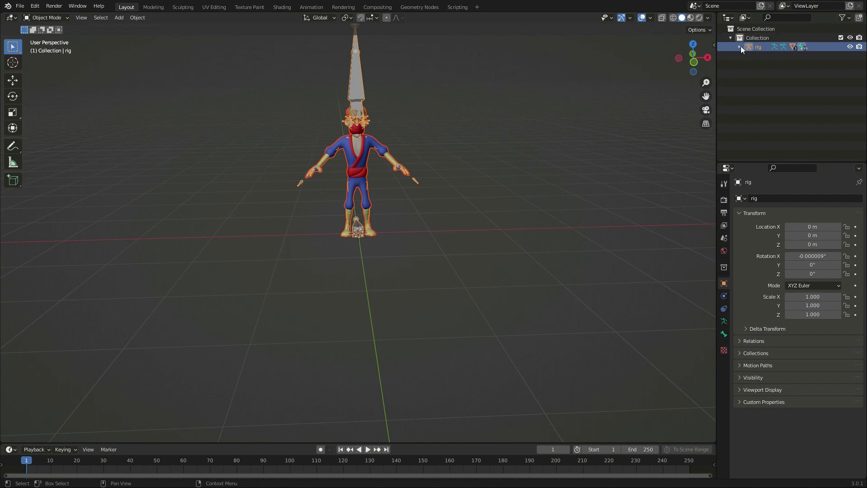
click(740, 46)
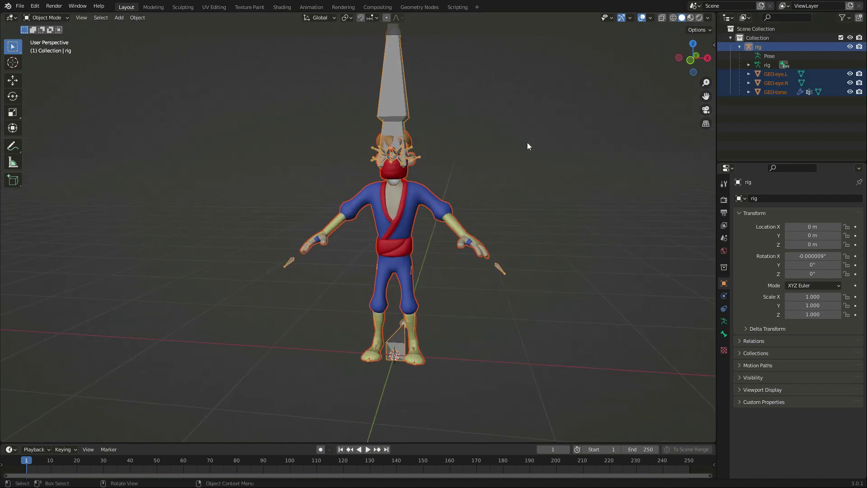
click(748, 64)
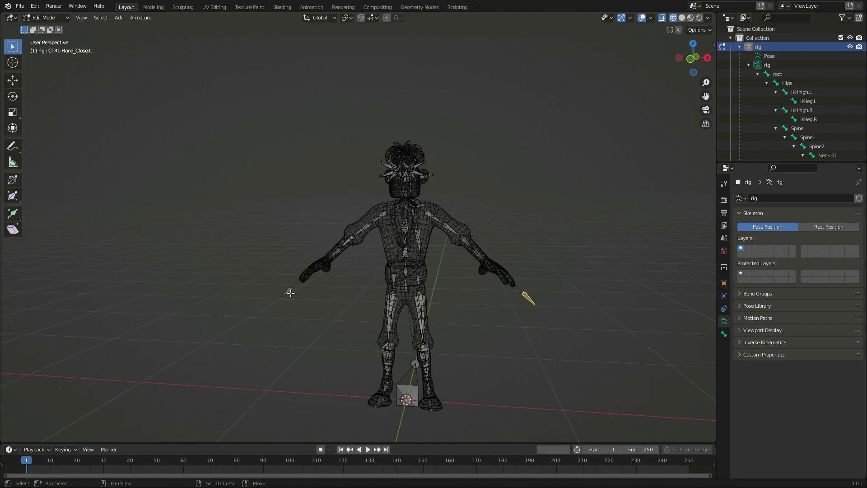
key(Tab)
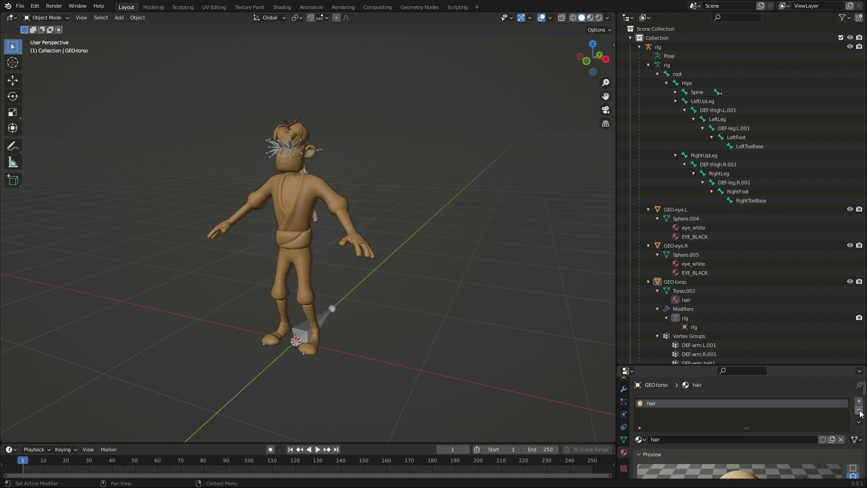
click(19, 6)
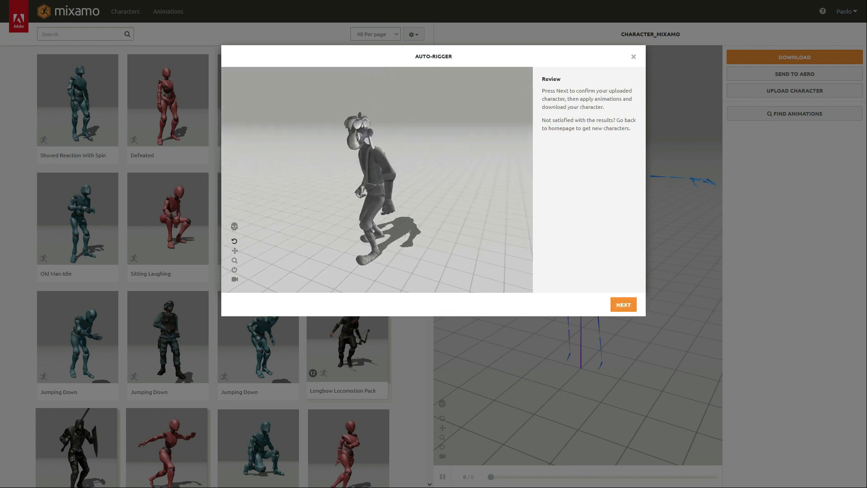
Step: Confirm the Mixamo auto-rig review and preview the Robot Hip Hop Dance on the ninja
click(623, 304)
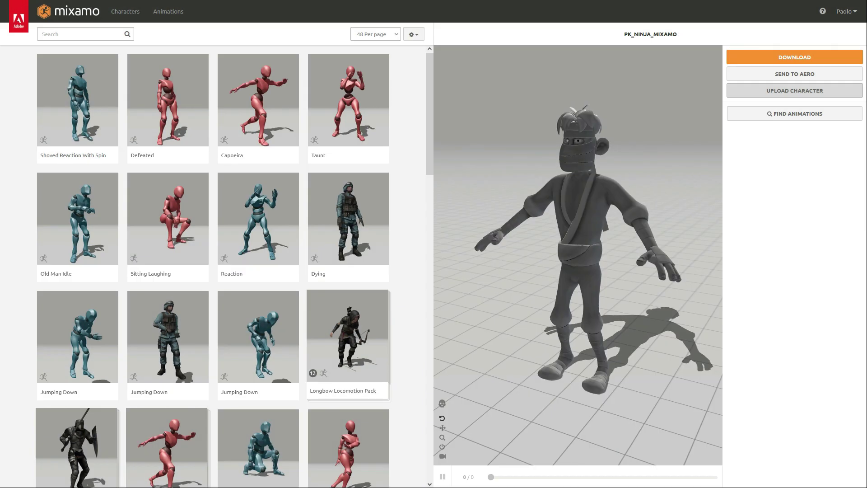
click(167, 133)
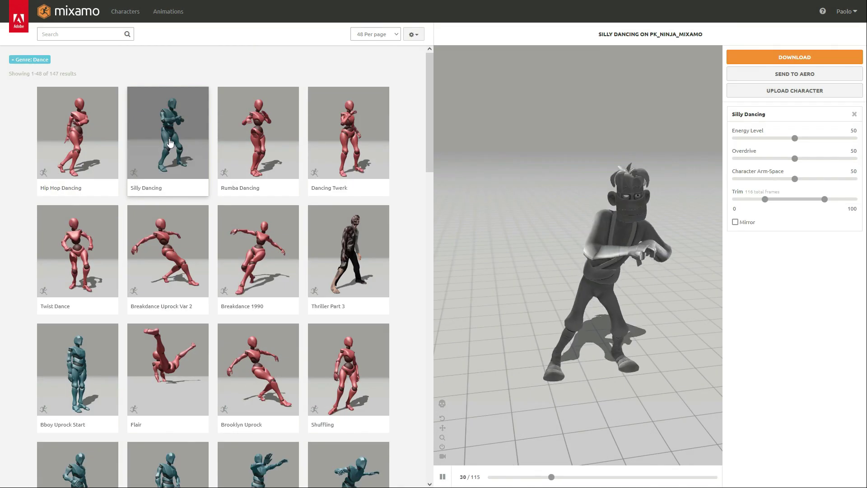
click(258, 357)
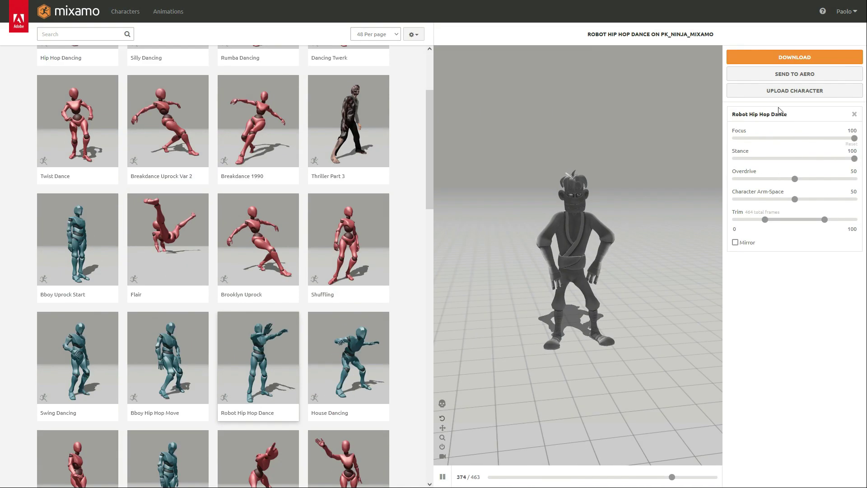
Step: Download the Robot Hip Hop Dance as FBX Binary with skin at 30 fps
click(794, 57)
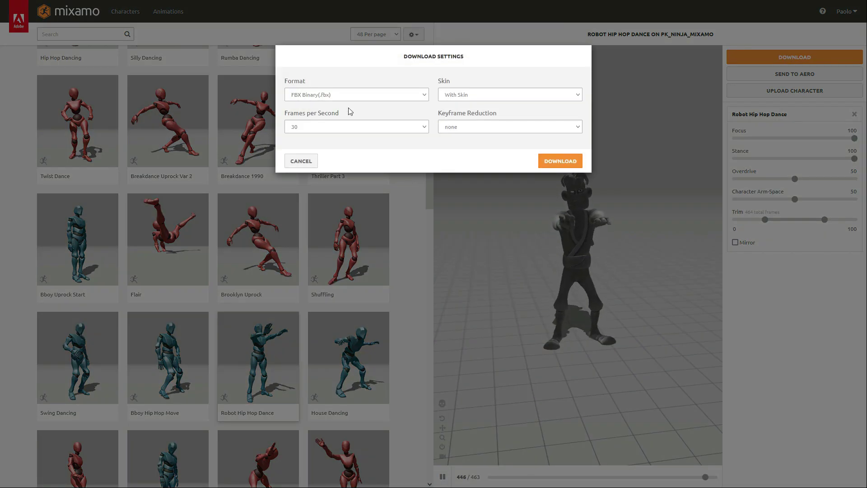
click(559, 160)
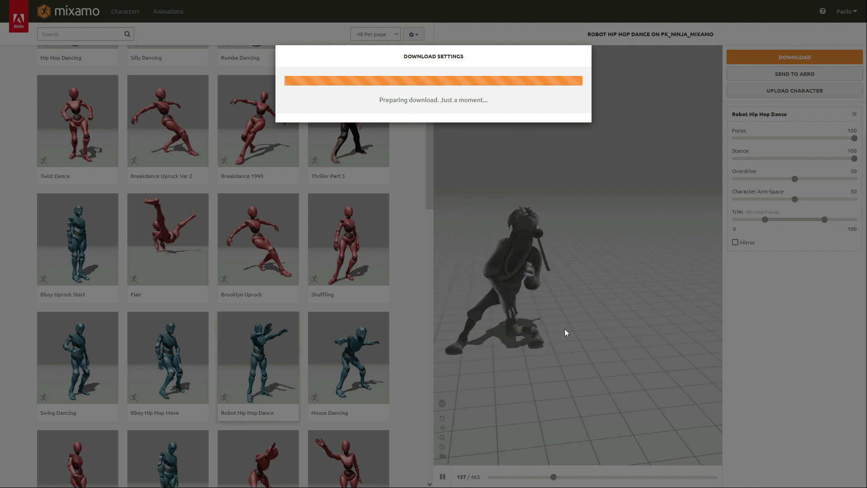
text(run)
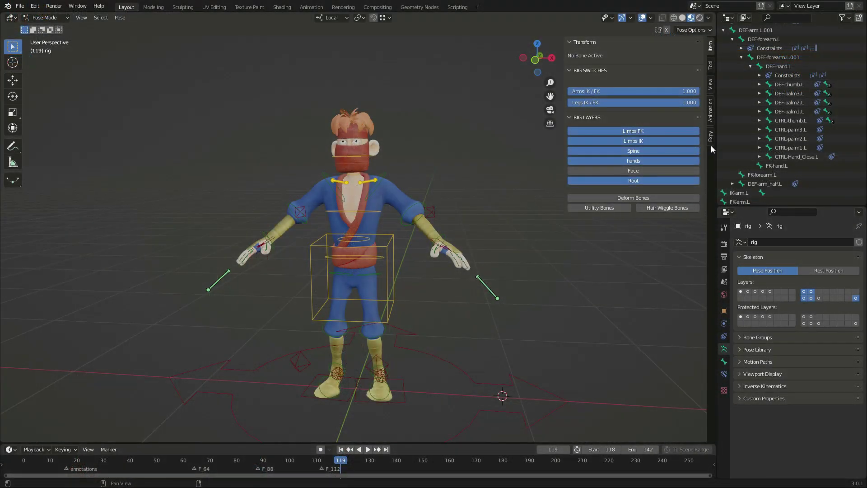
Step: Clear the Expy preset, then map Hips to hips_Master, Spine to hips_inverted, left thigh to FK-thigh.L
click(710, 134)
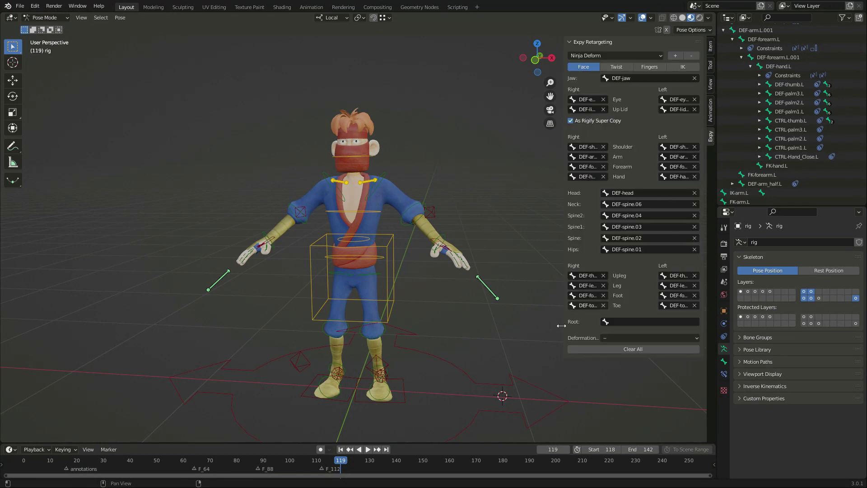
click(633, 348)
text(hip)
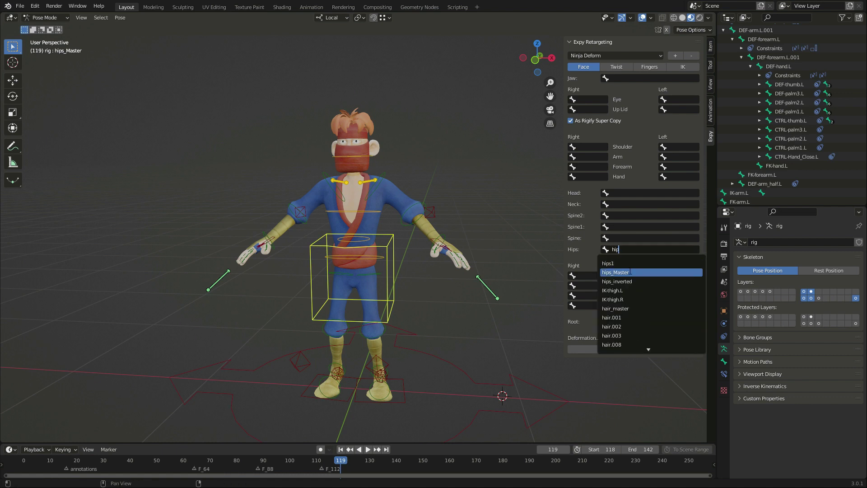
click(615, 271)
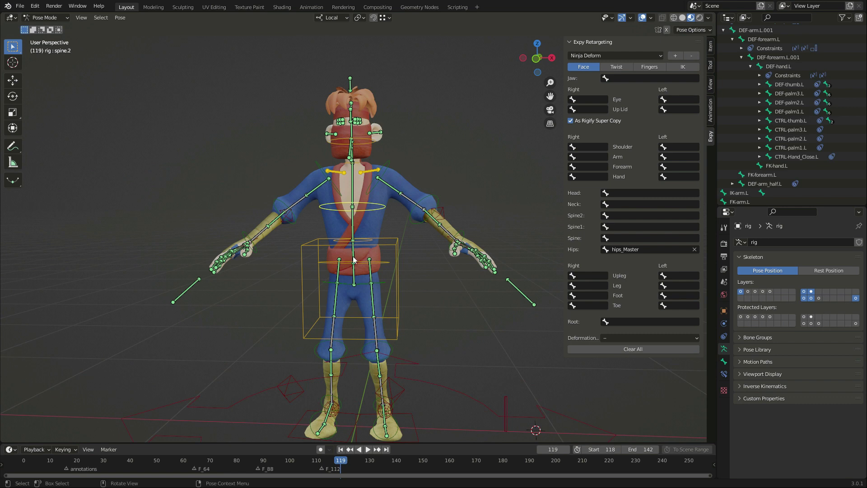
key(r)
text(hip)
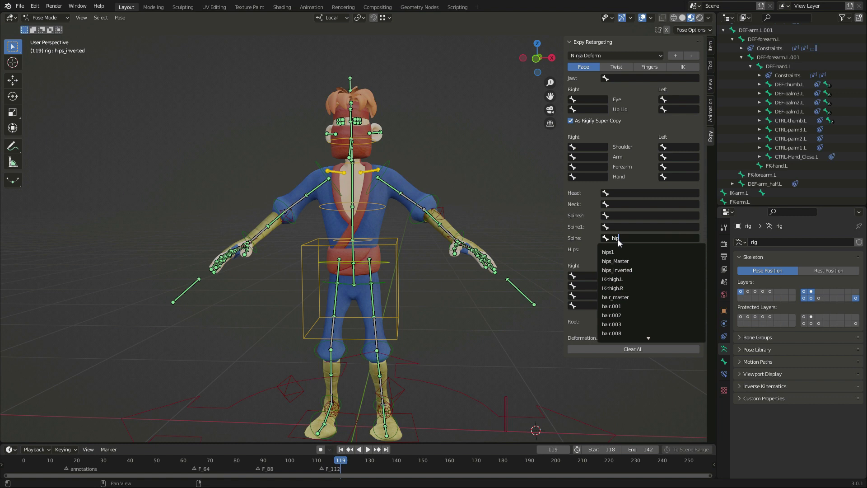
click(650, 215)
text(th)
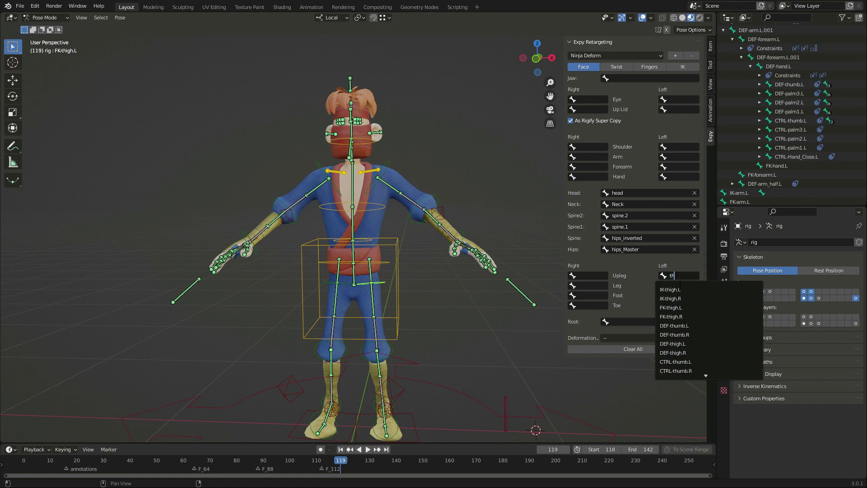
click(670, 307)
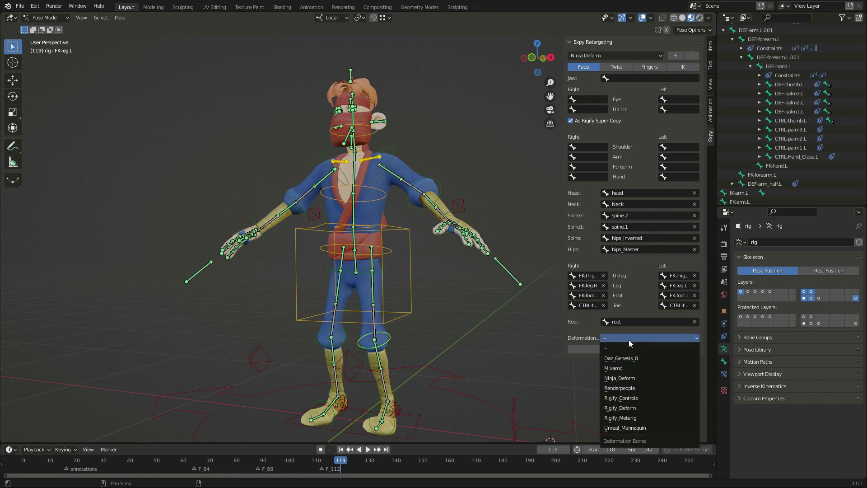
mouse_move(629, 378)
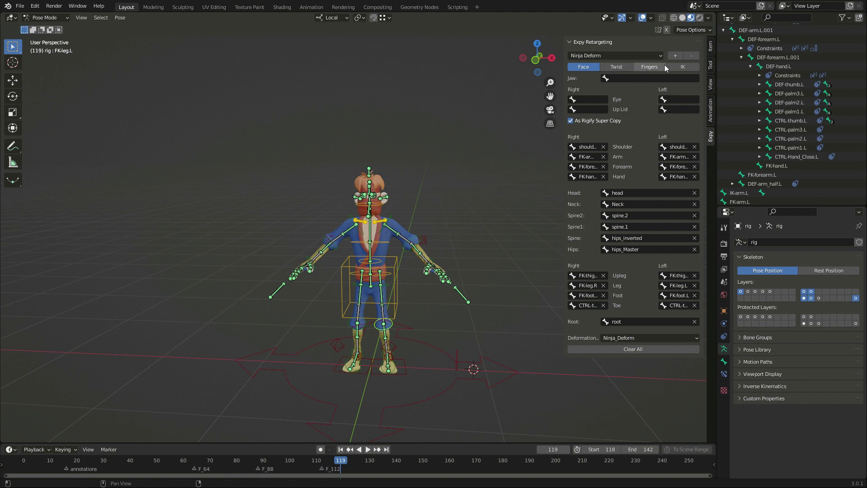
Step: Show the IK chain bone mappings, then move on to the twist bone mappings
click(682, 66)
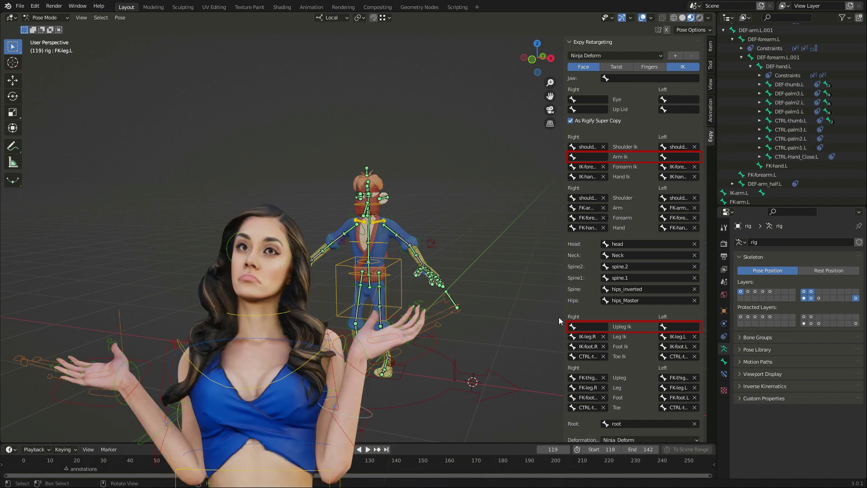
mouse_move(582, 238)
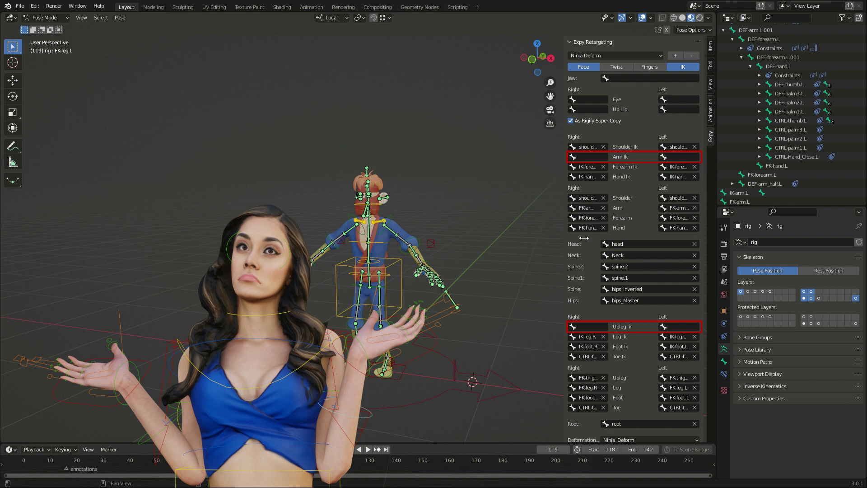
mouse_move(616, 67)
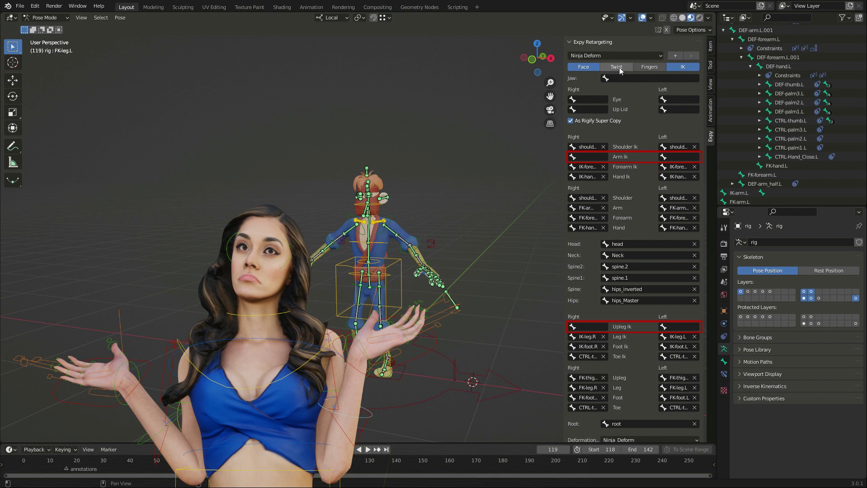
click(648, 67)
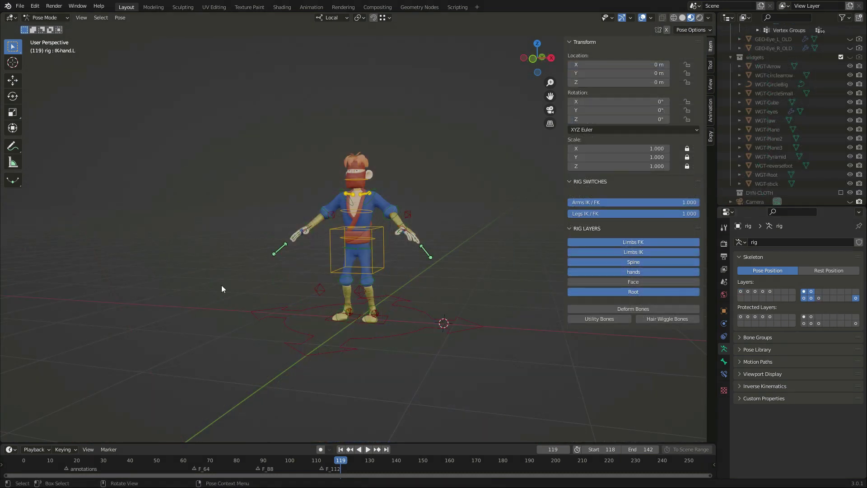
Step: Import the downloaded Mixamo dance FBX beside the ninja rig
click(19, 5)
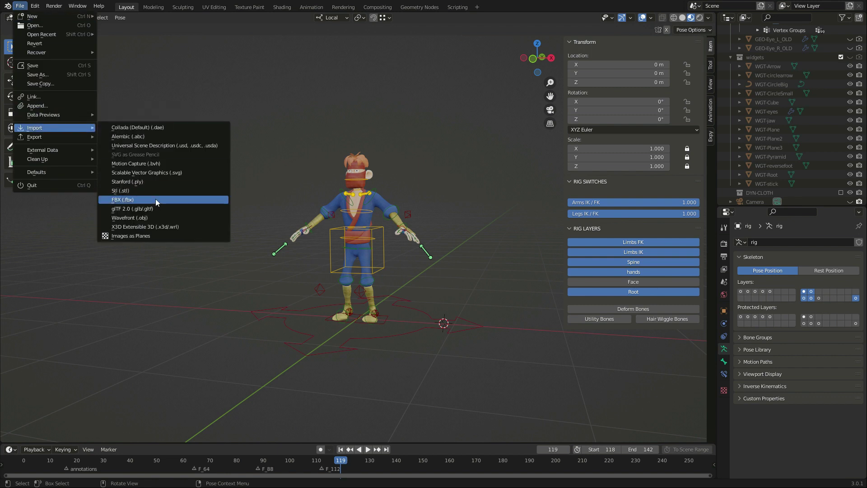
click(326, 160)
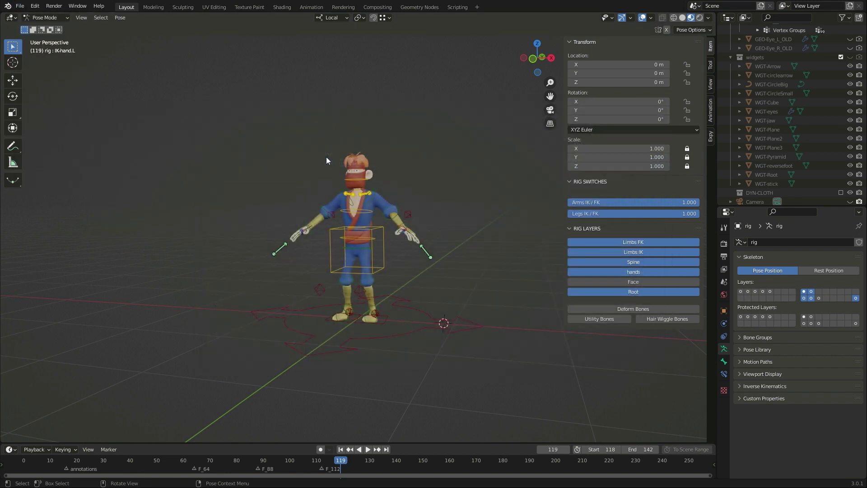
click(45, 17)
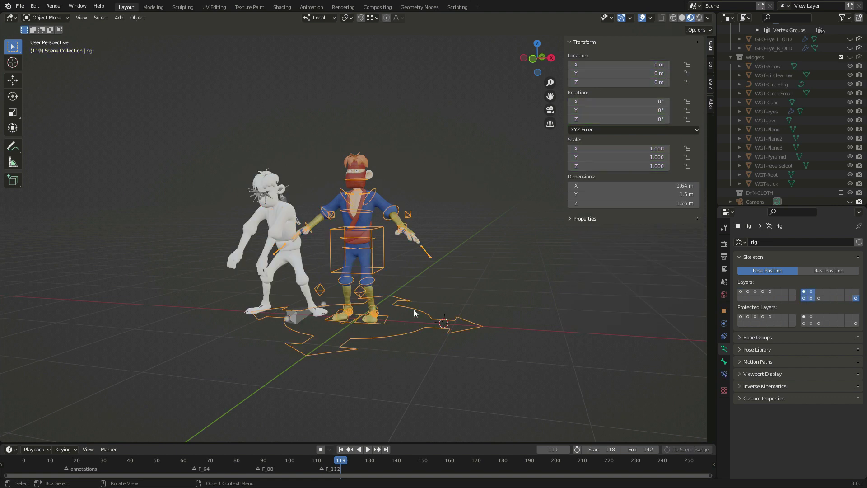
Step: Bind the ninja rig to the imported Mixamo armature with the ninja preset, then play the dance
right_click(414, 313)
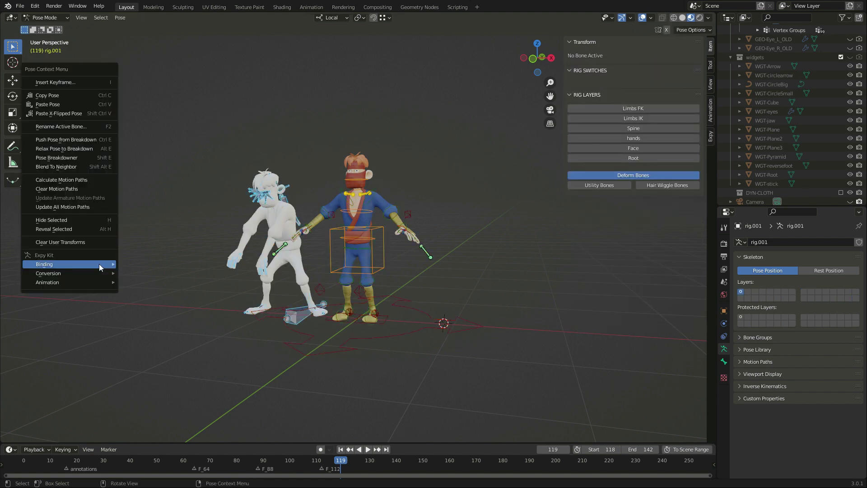
click(43, 264)
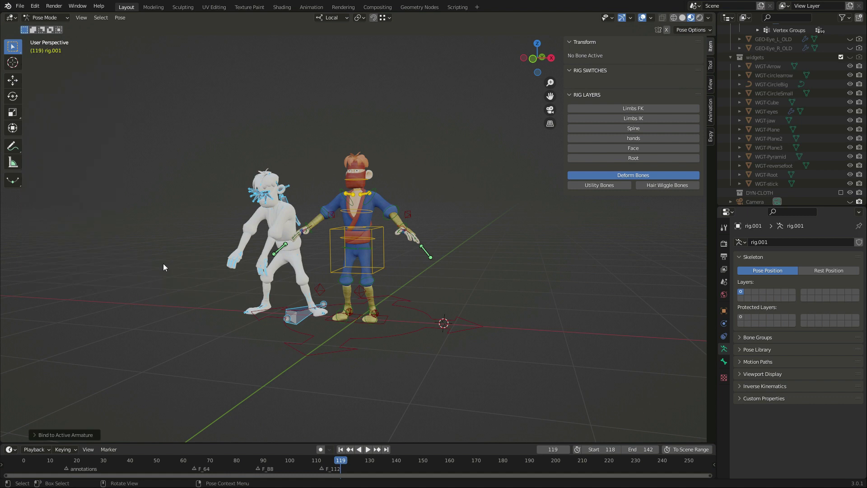
click(63, 435)
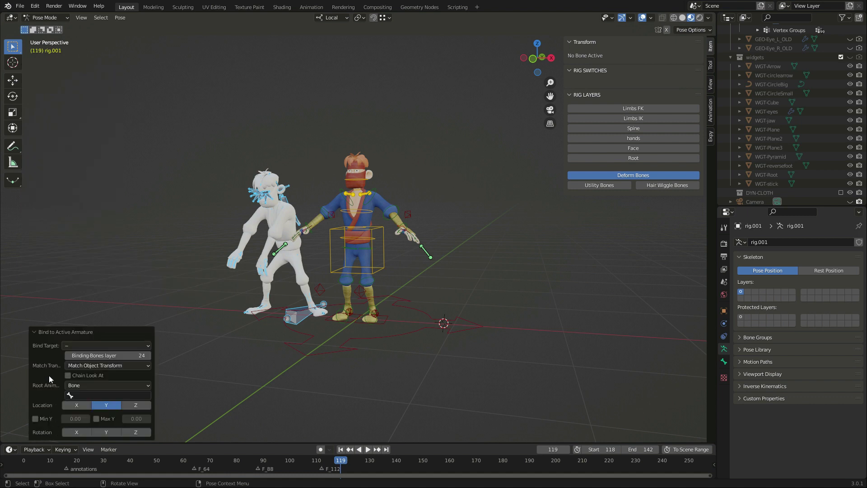
click(106, 346)
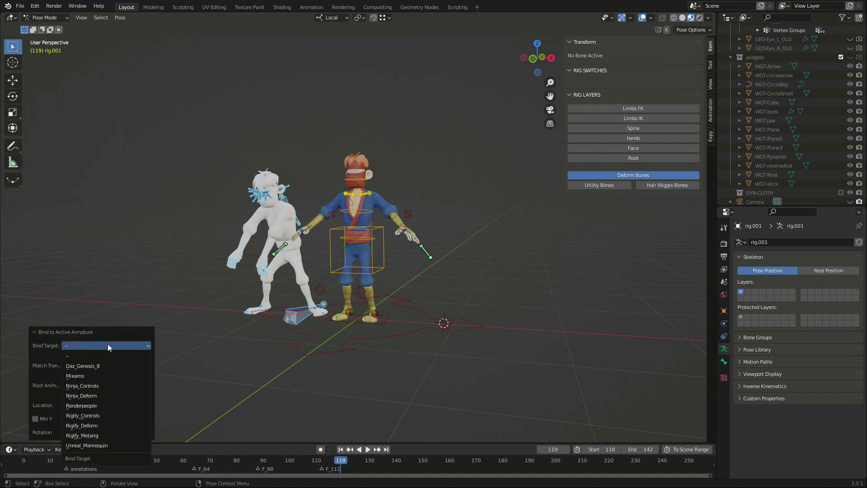
mouse_move(97, 376)
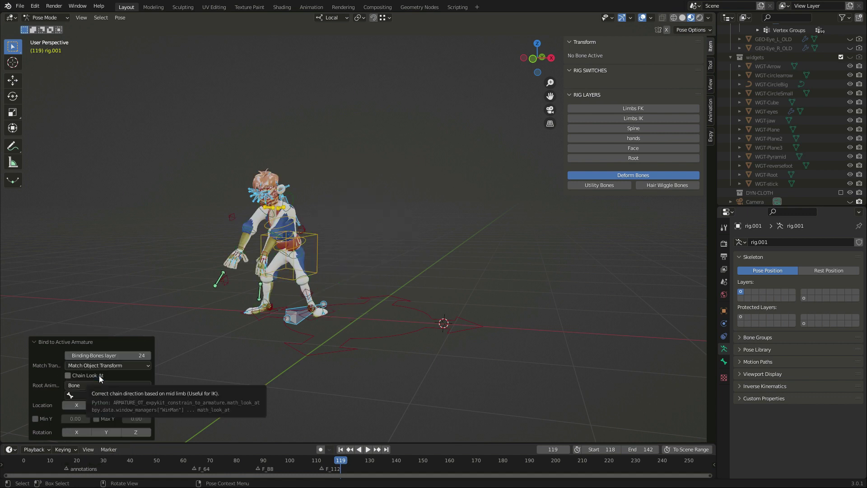
click(368, 449)
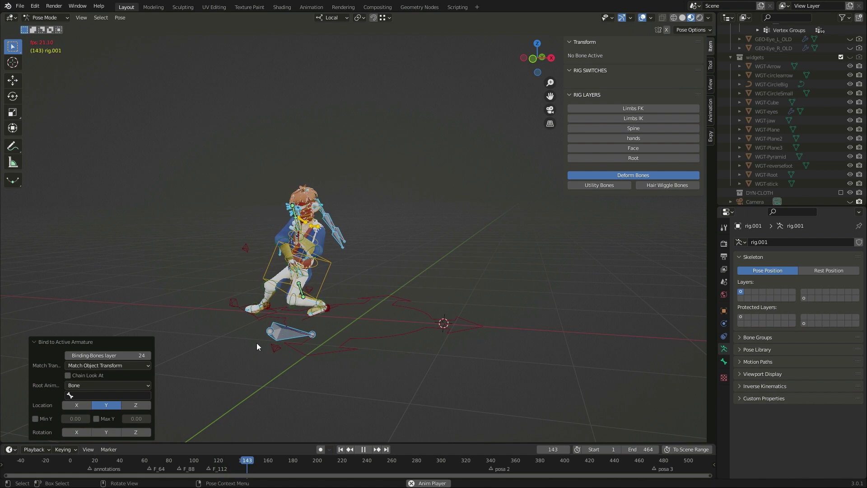